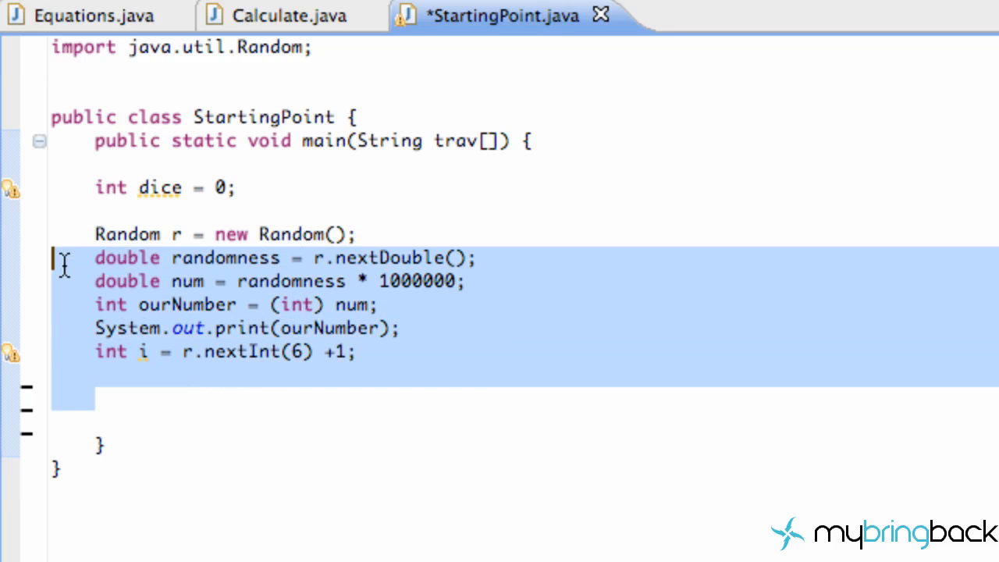
Step: Delete the old random-number lines and rename dice to gun, leaving int gun = 0 and Random r
{"action": "key", "text": "Delete"}
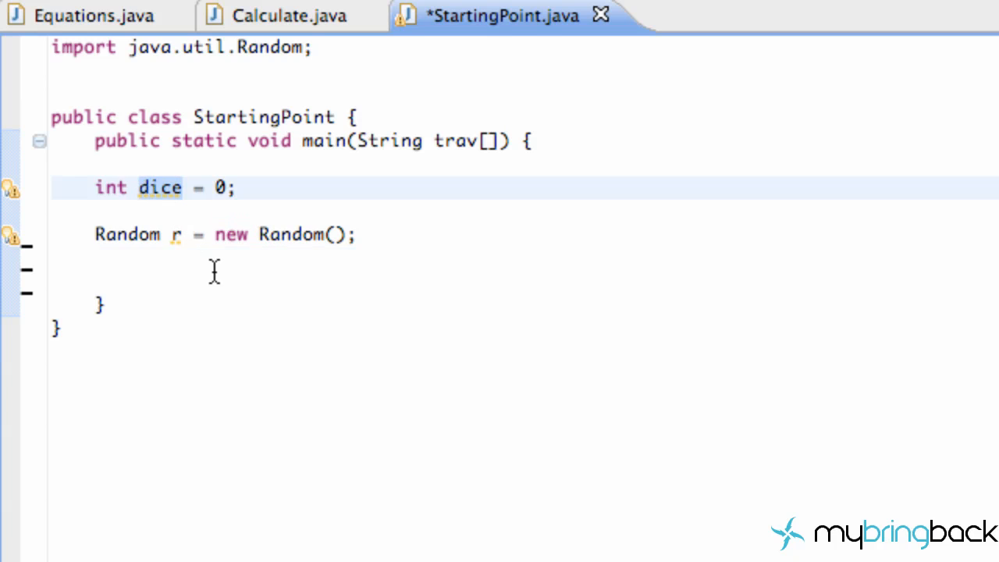
{"action": "type", "text": "gun"}
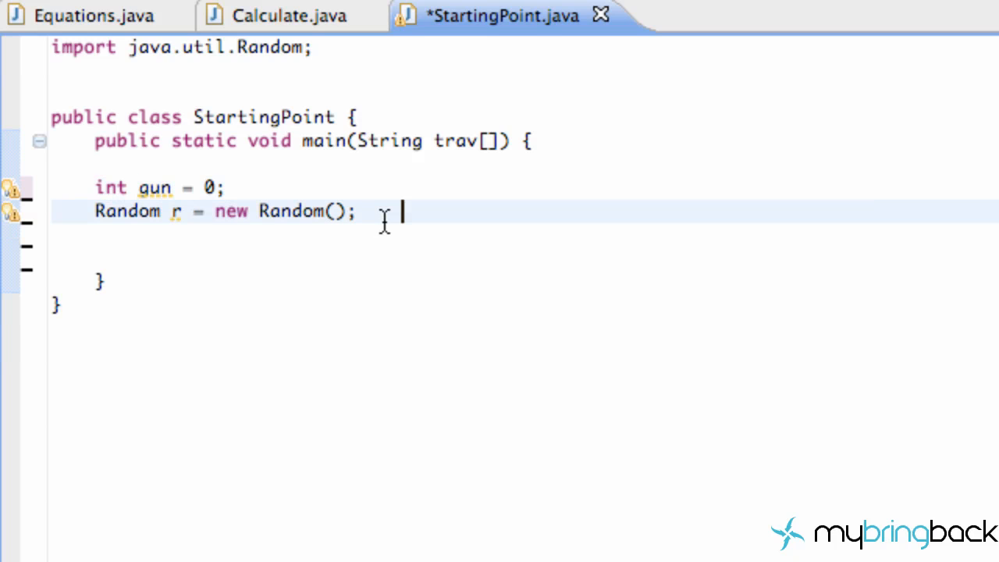
{"action": "key", "text": "enter"}
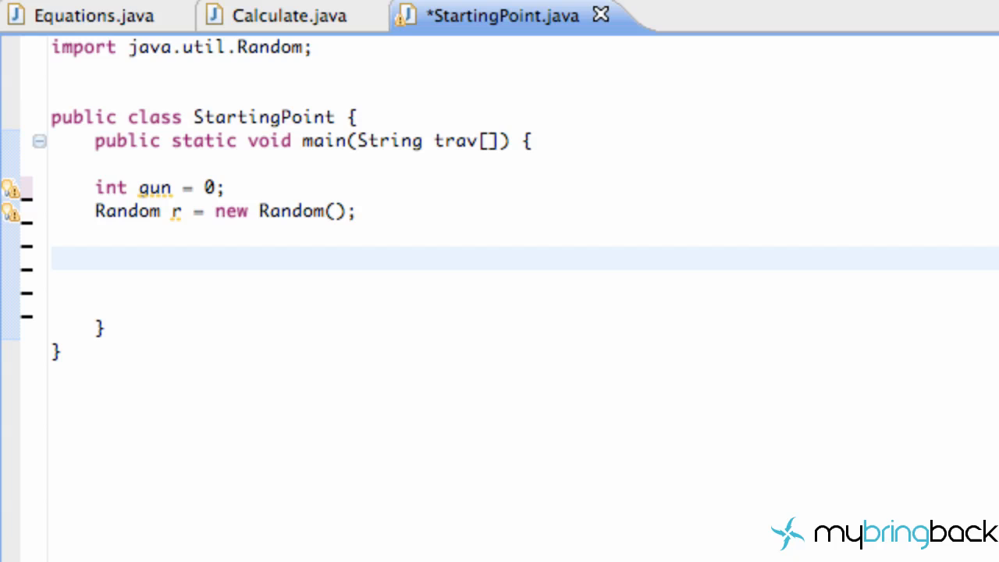
{"action": "mouse_move", "coordinate": [334, 307]}
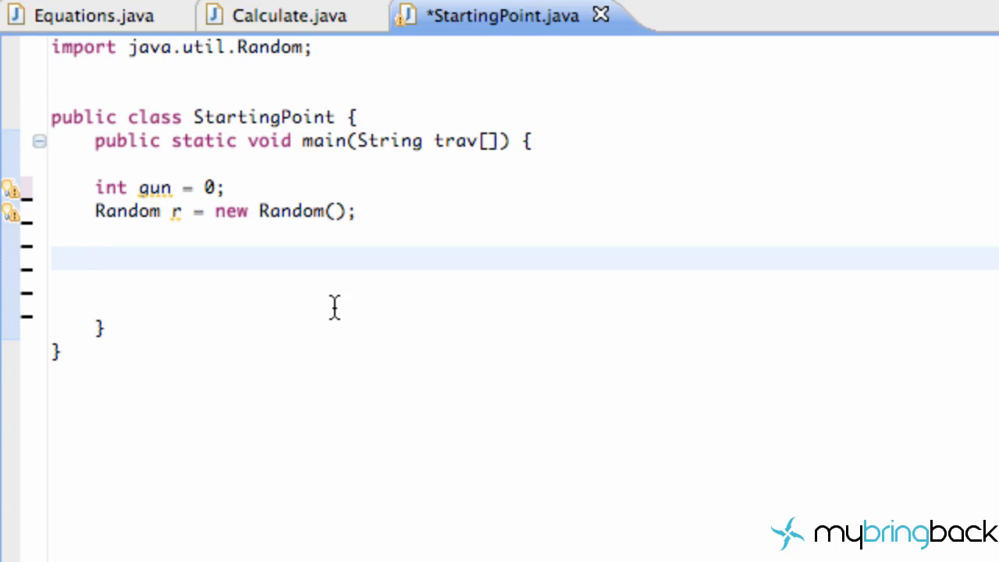
{"action": "mouse_move", "coordinate": [136, 196]}
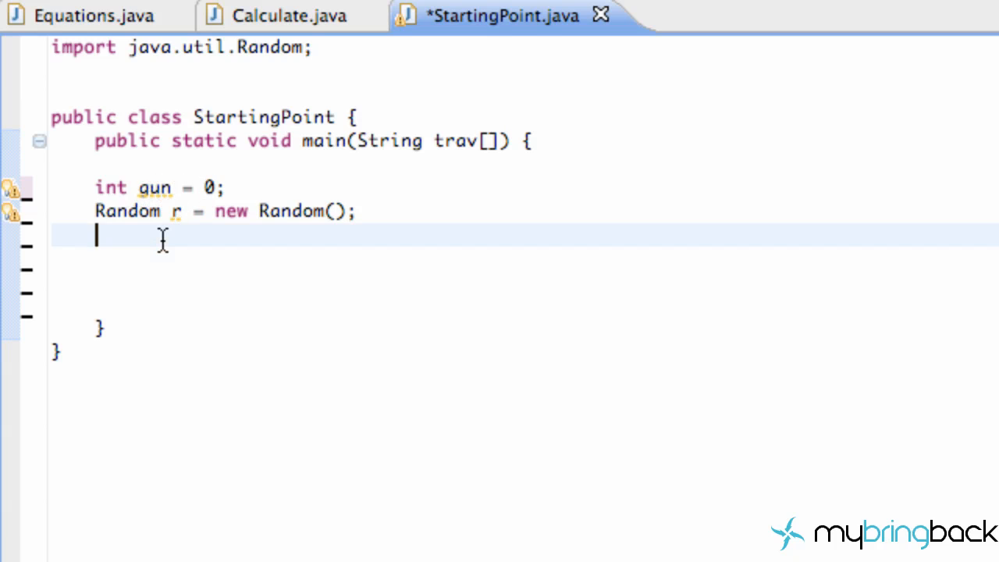
Step: Assign gun = r.nextInt(6); on the line below the Random declaration
{"action": "type", "text": "gun ="}
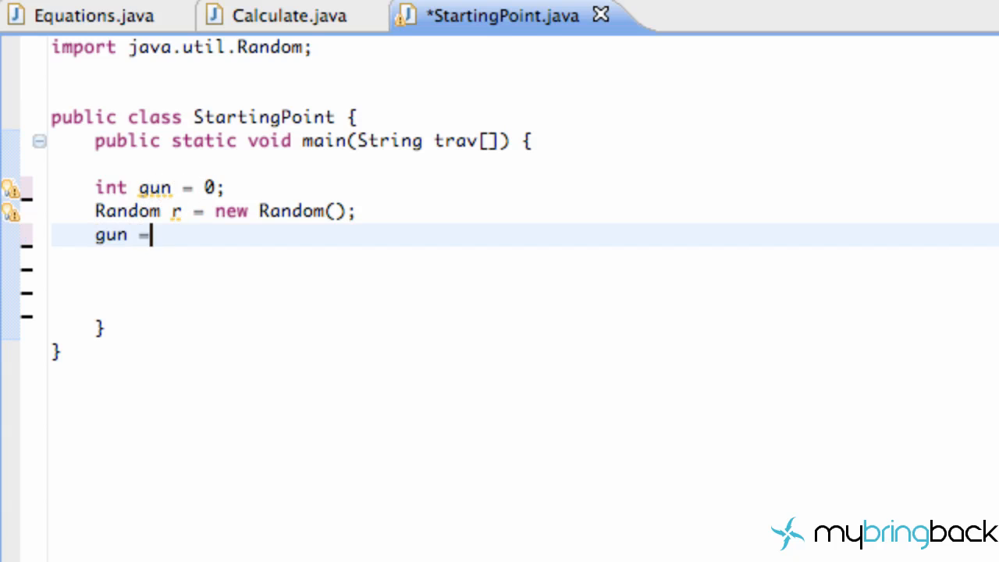
{"action": "type", "text": "r.nextInt("}
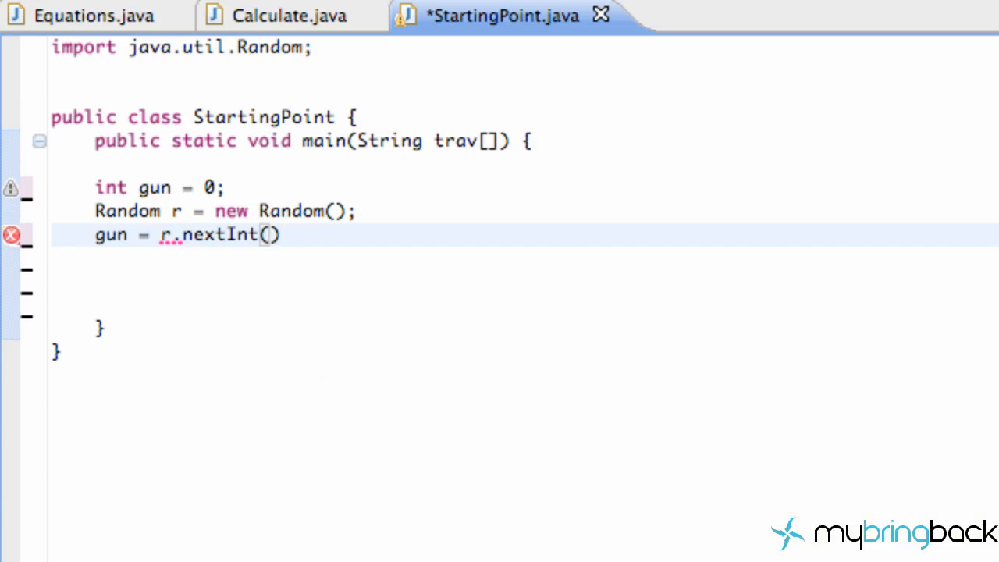
{"action": "type", "text": "6"}
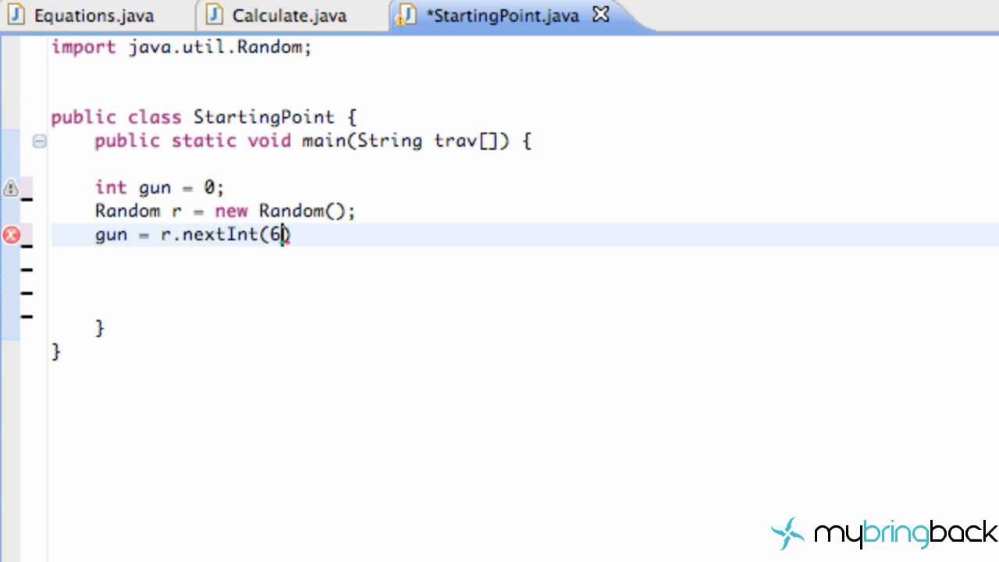
{"action": "type", "text": "+"}
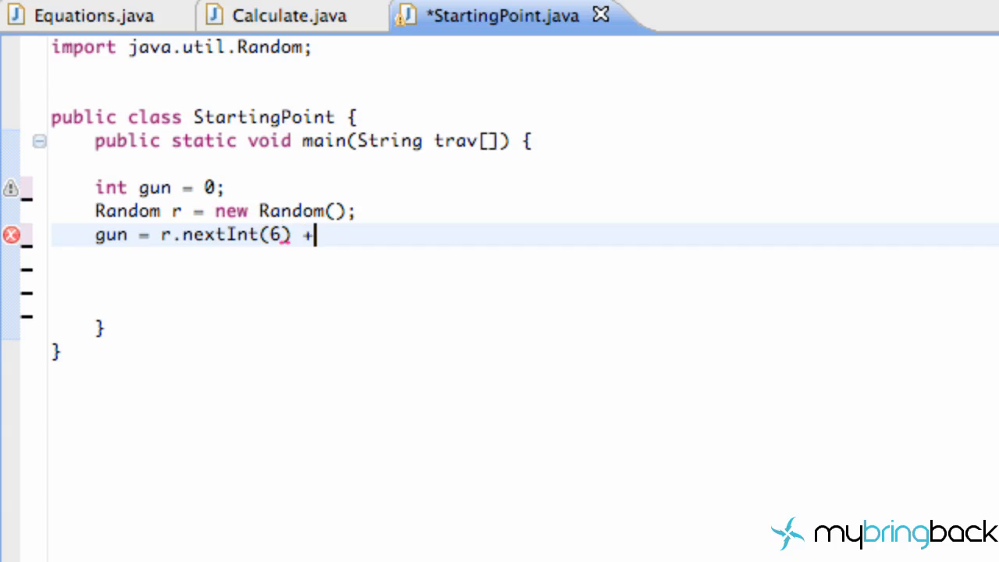
{"action": "type", "text": "1;"}
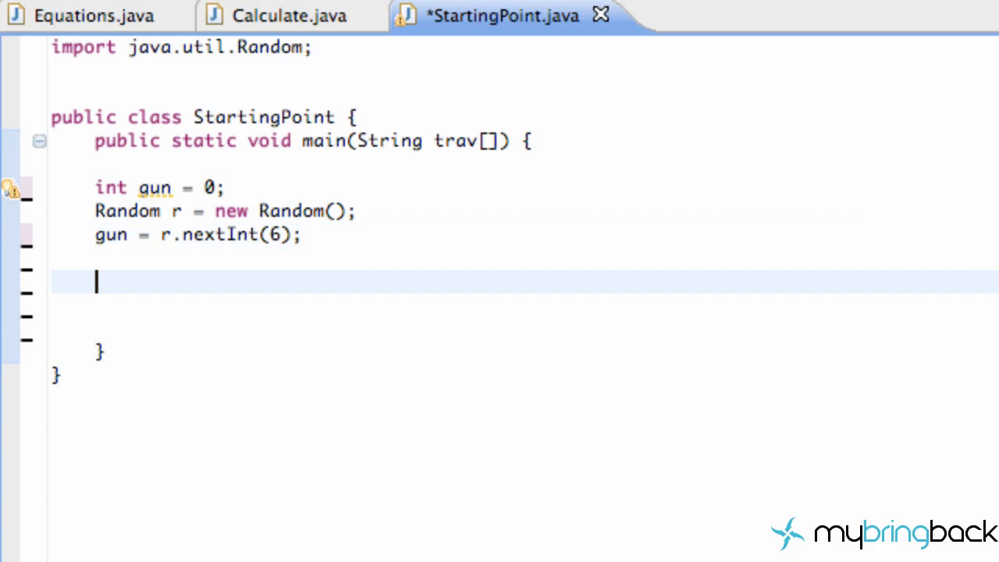
Step: Start a switch (gun) block with case 0: ending in break;
{"action": "type", "text": "switch"}
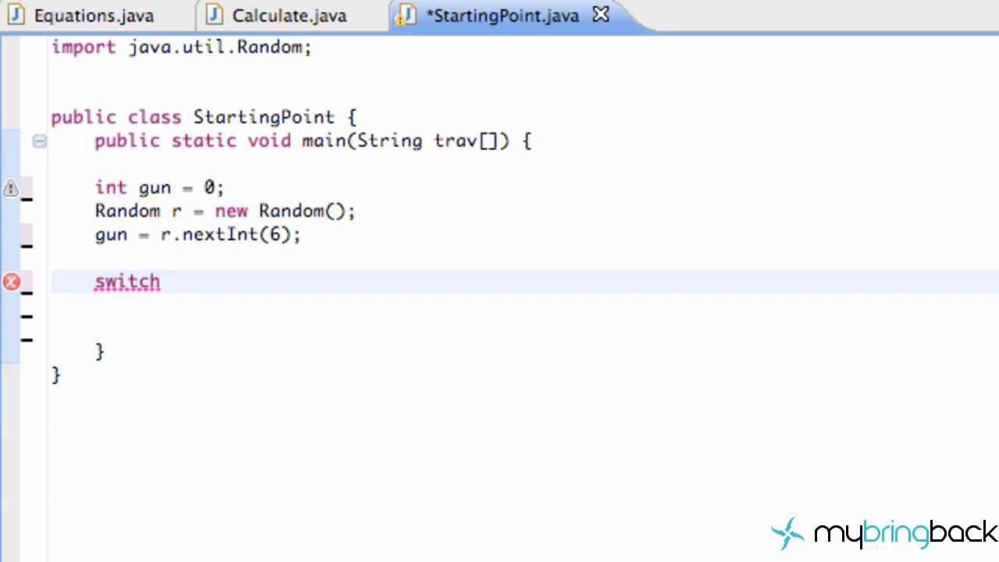
{"action": "type", "text": "\" \""}
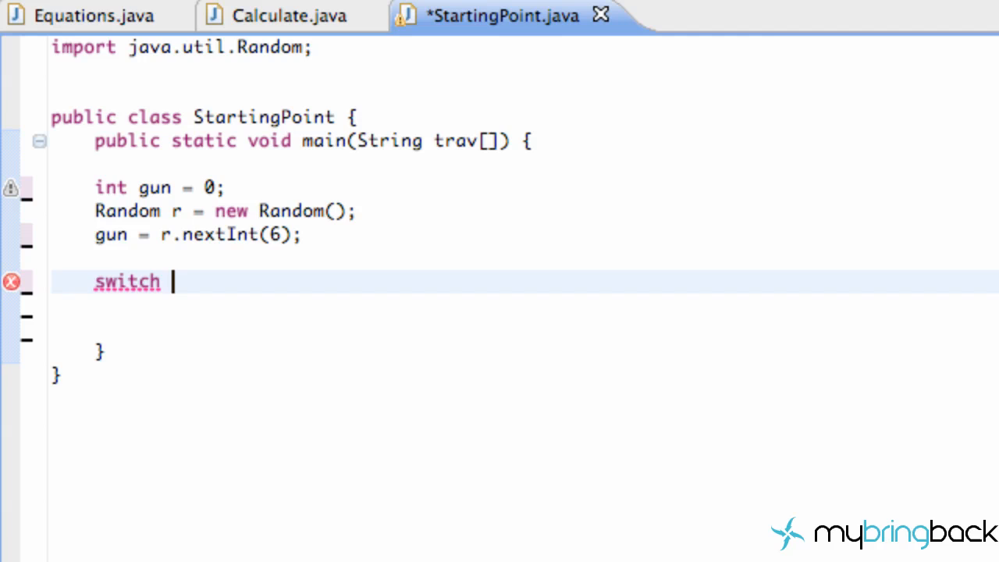
{"action": "type", "text": "gun"}
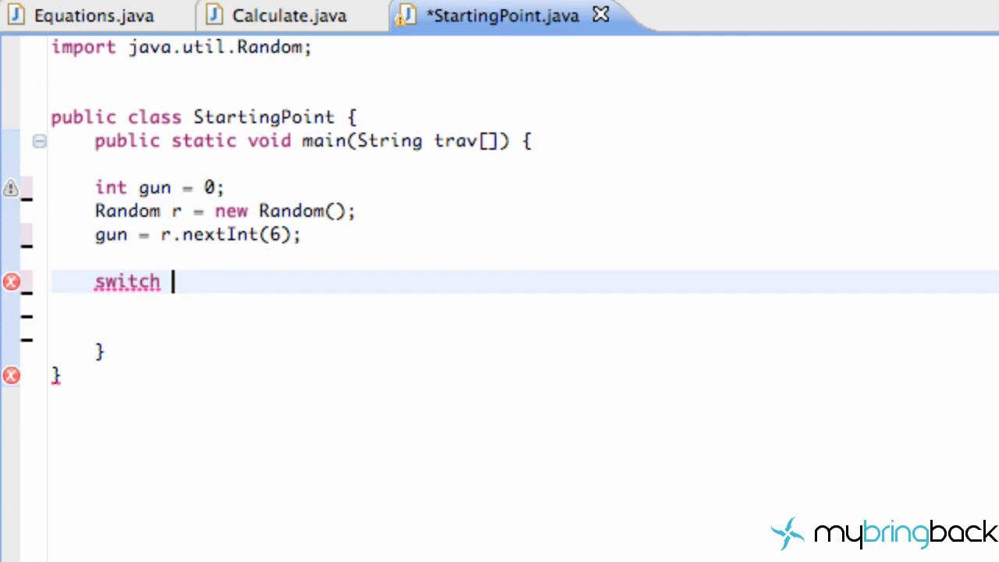
{"action": "type", "text": "(gun)"}
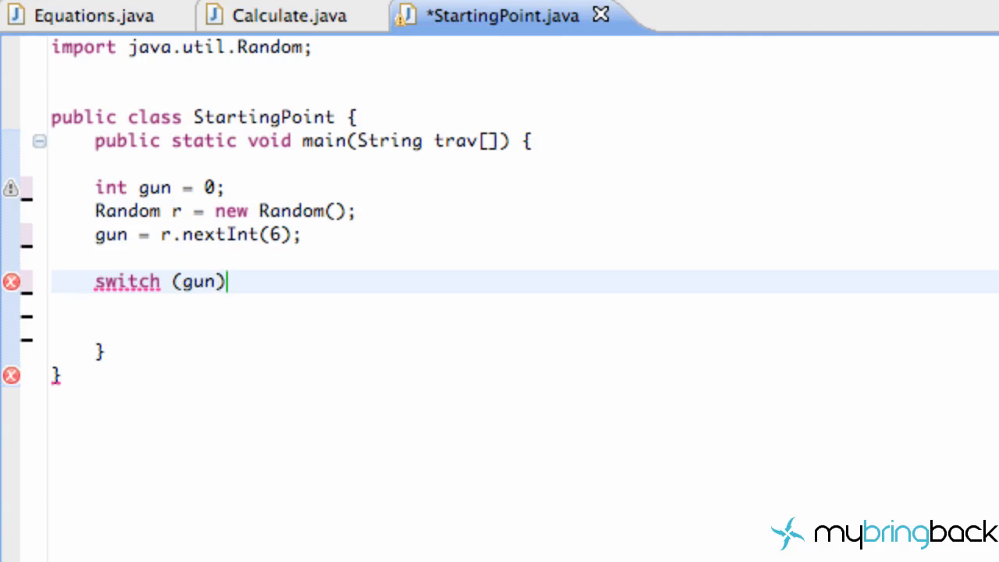
{"action": "type", "text": "{"}
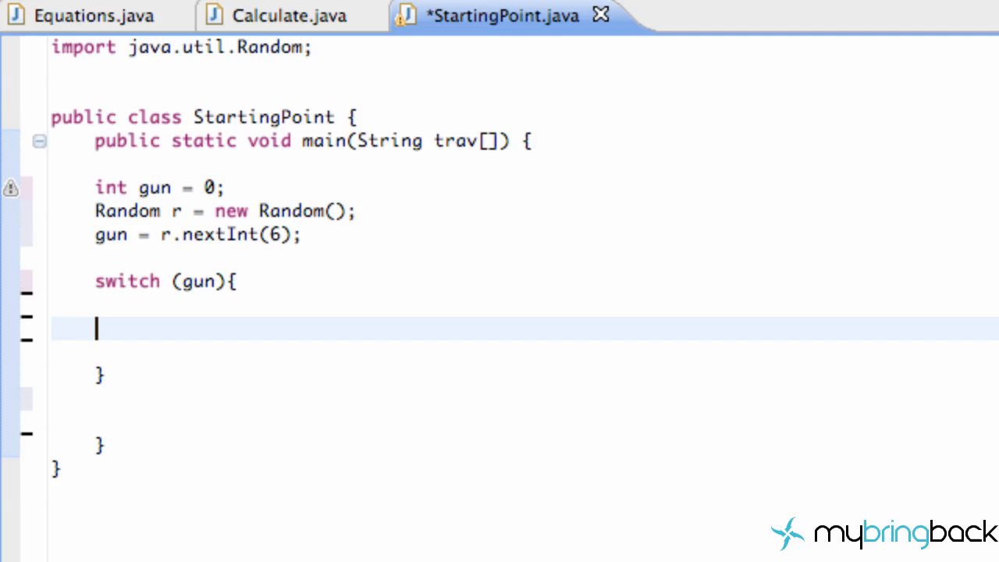
{"action": "type", "text": "case"}
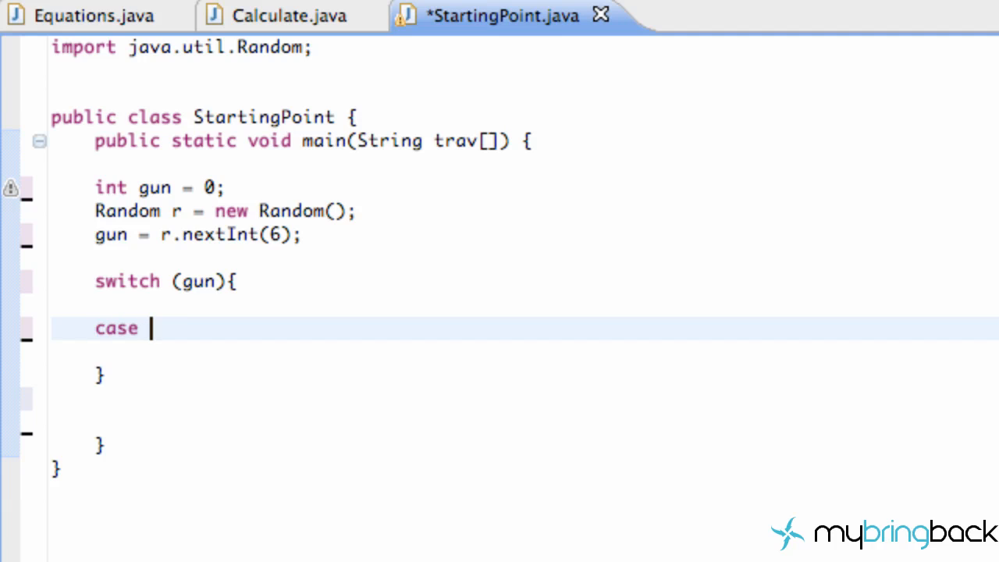
{"action": "type", "text": "0:"}
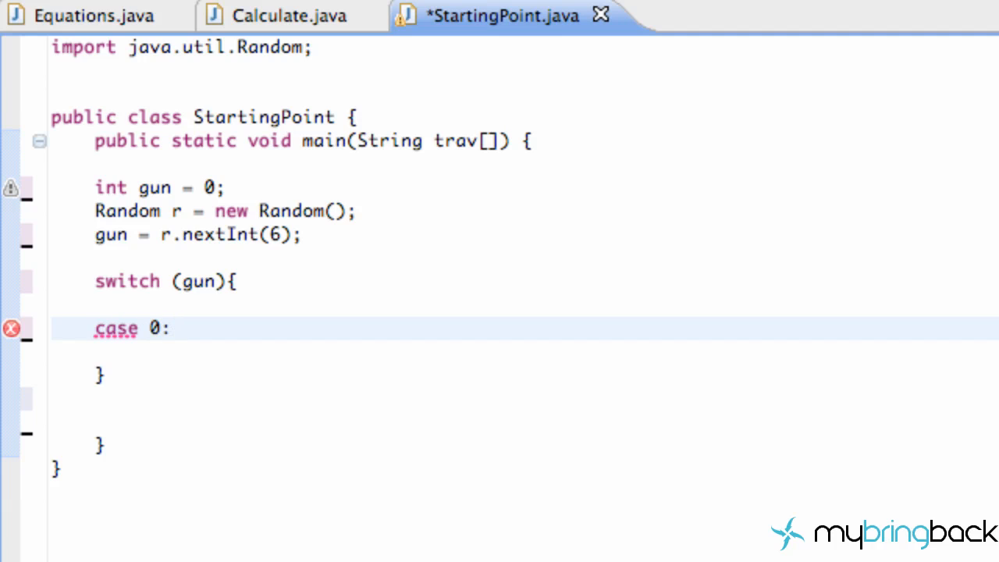
{"action": "type", "text": "brea"}
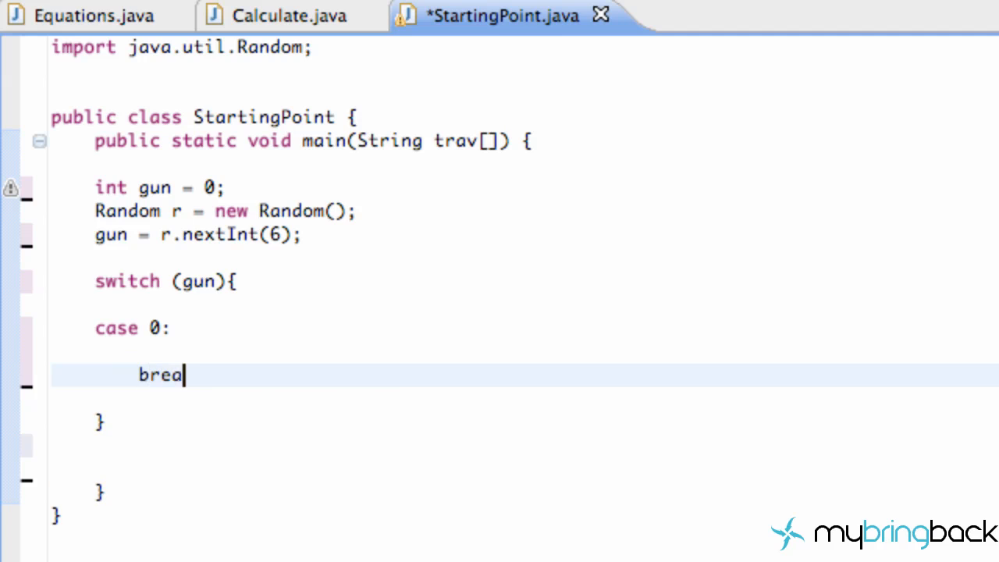
{"action": "type", "text": "k;"}
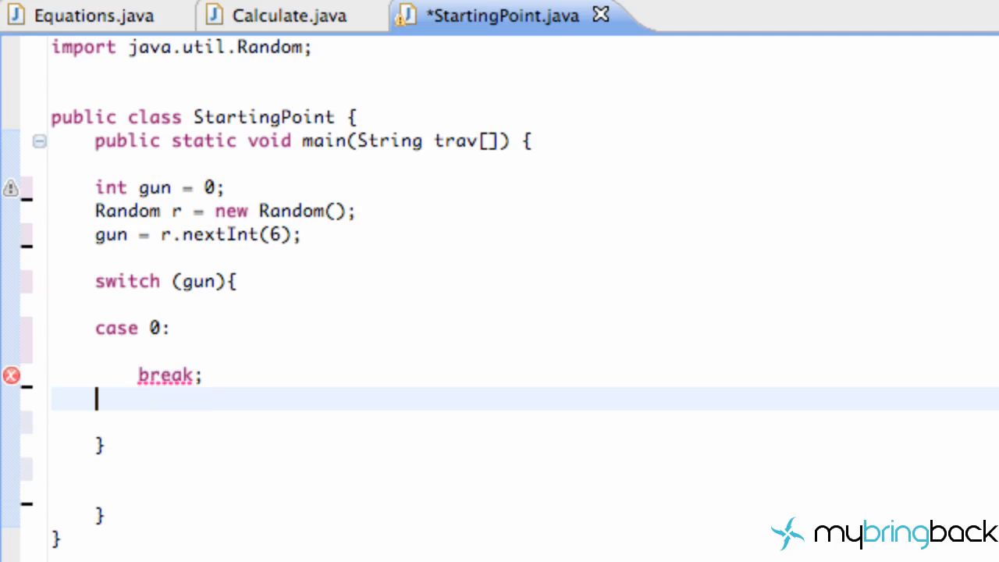
Step: Add case 1: with its own break; to the switch
{"action": "type", "text": "case"}
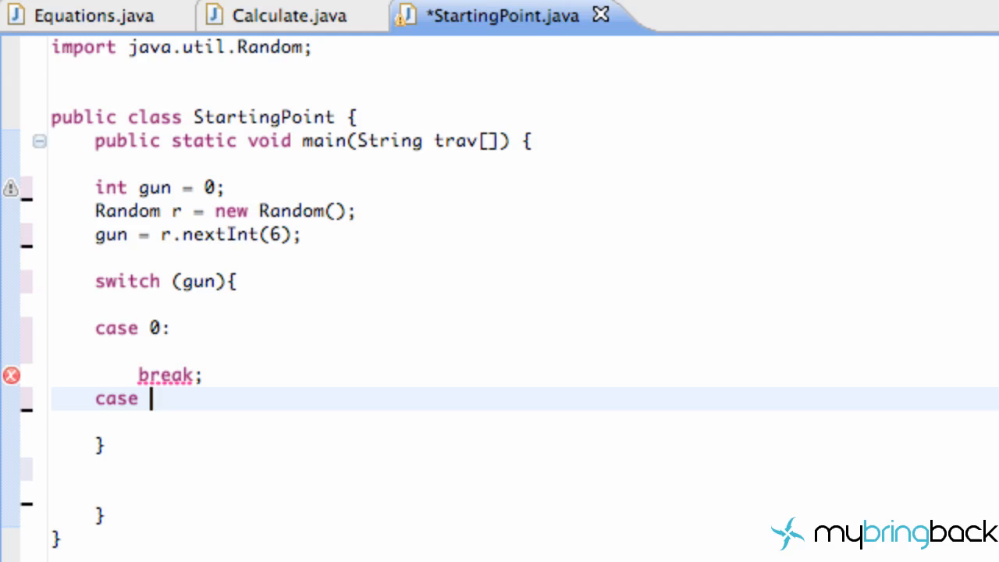
{"action": "type", "text": "1:"}
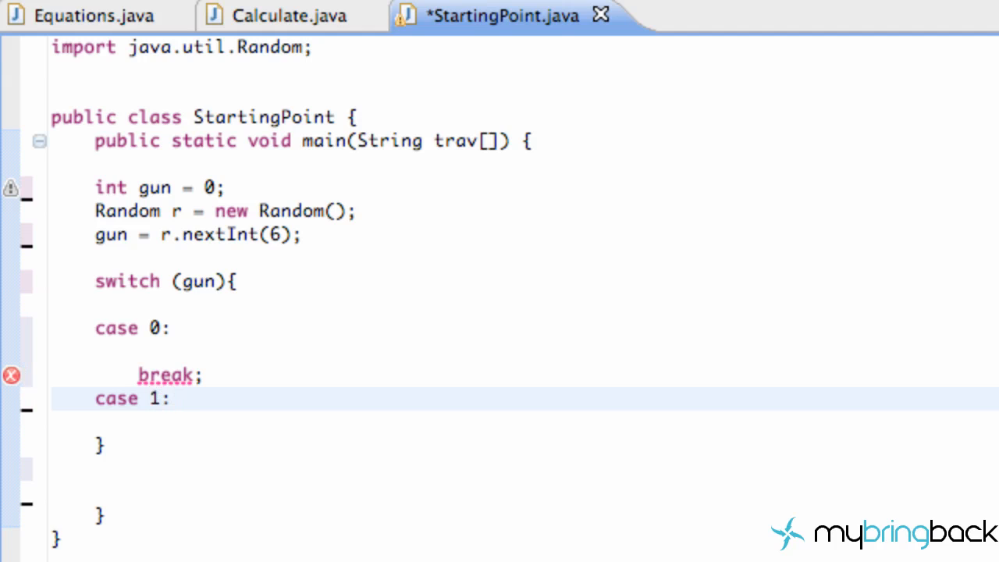
{"action": "type", "text": "br"}
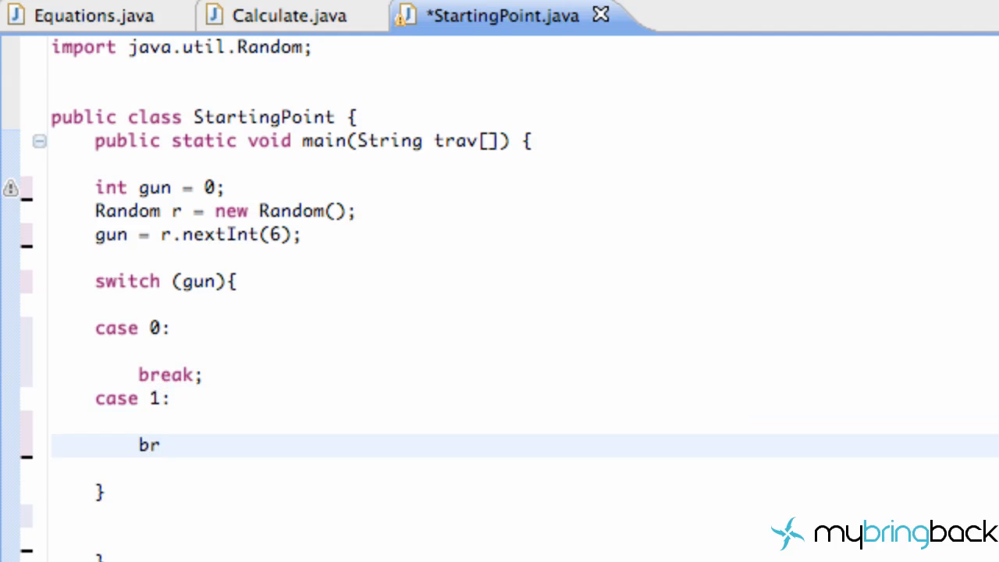
{"action": "type", "text": "eak;"}
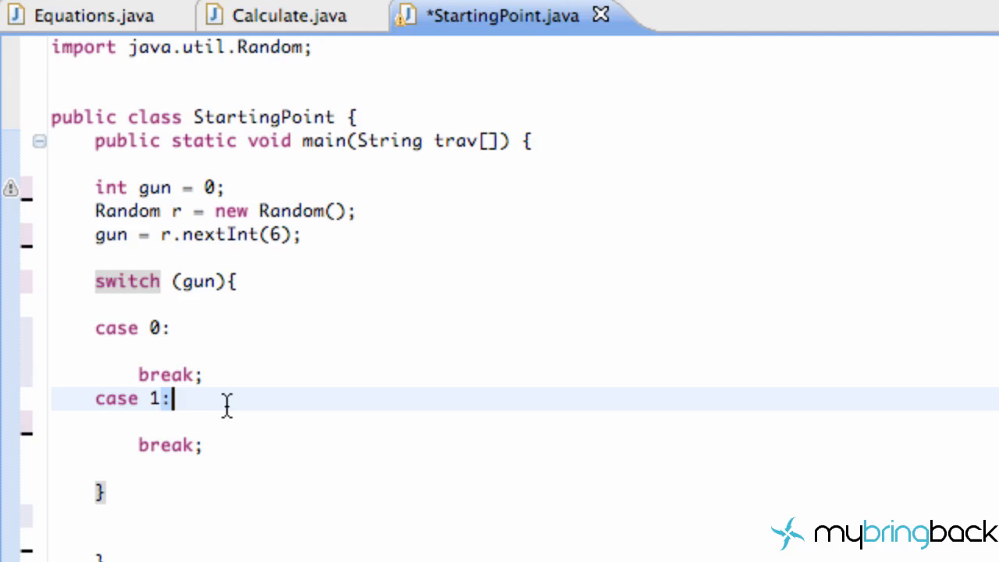
Step: Duplicate the case 1 block and renumber the copies as cases 2, 3, 4 and 5
{"action": "left_click_drag", "start_coordinate": [173, 398], "coordinate": [86, 445]}
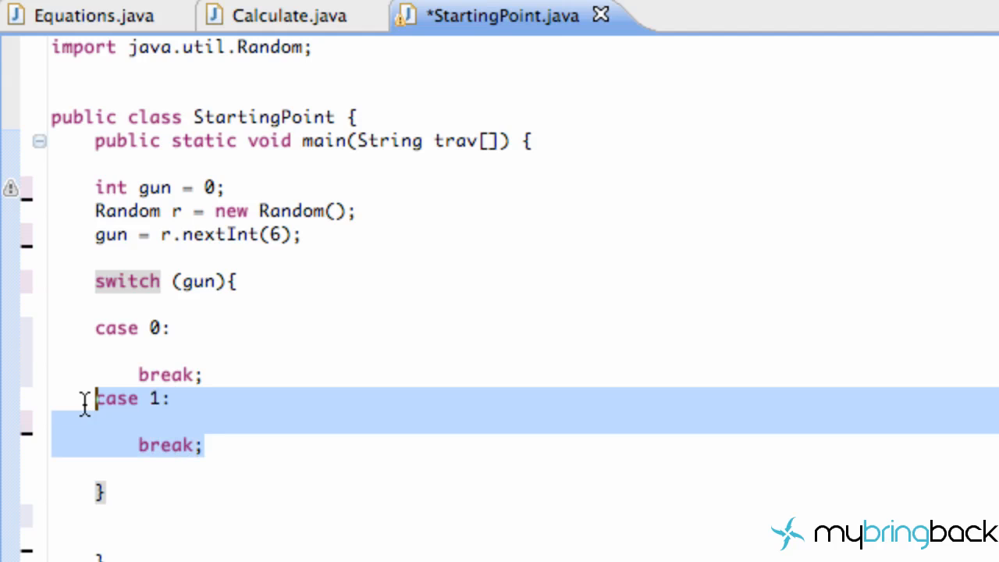
{"action": "mouse_move", "coordinate": [168, 406]}
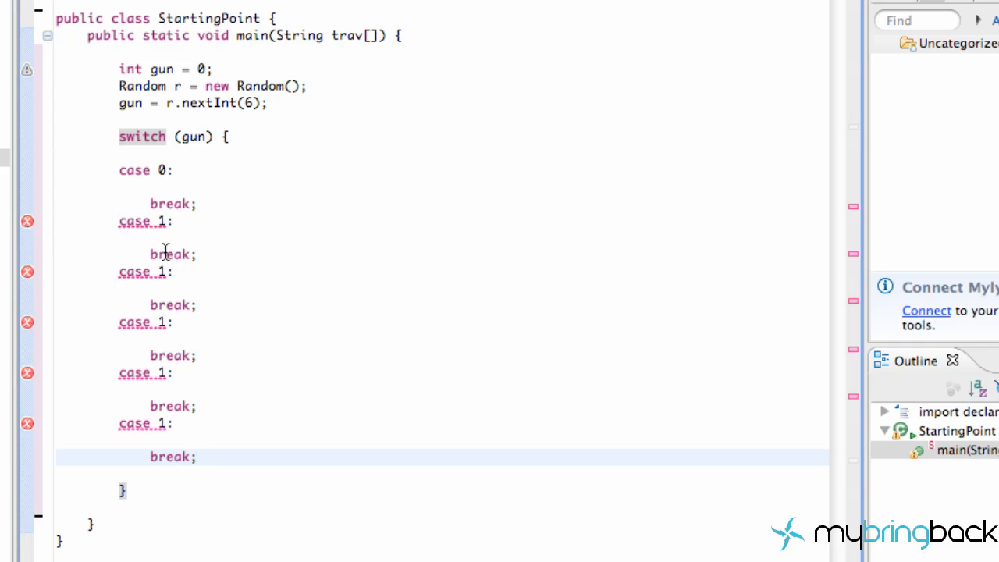
{"action": "type", "text": "4"}
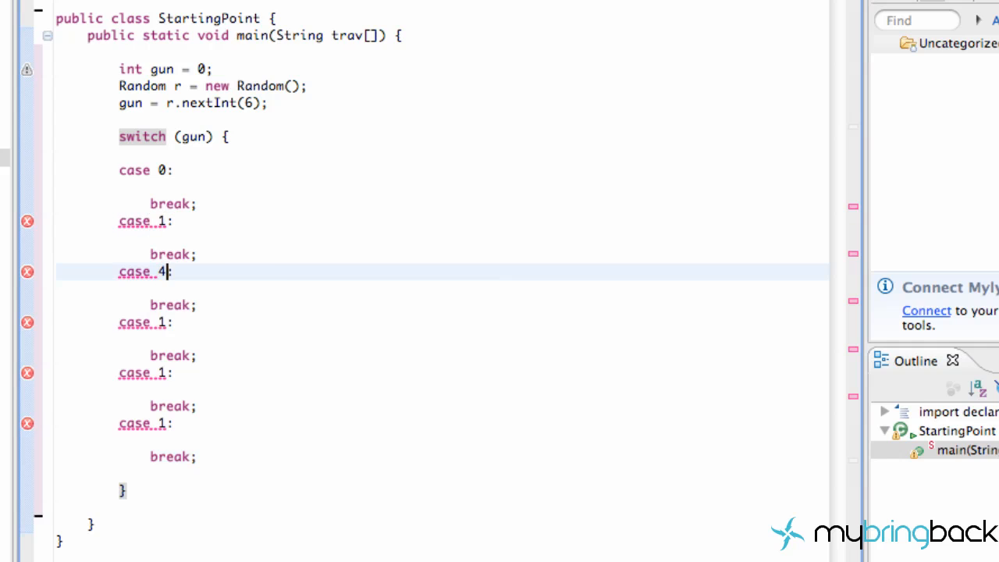
{"action": "key", "text": "Backspace"}
{"action": "type", "text": "2"}
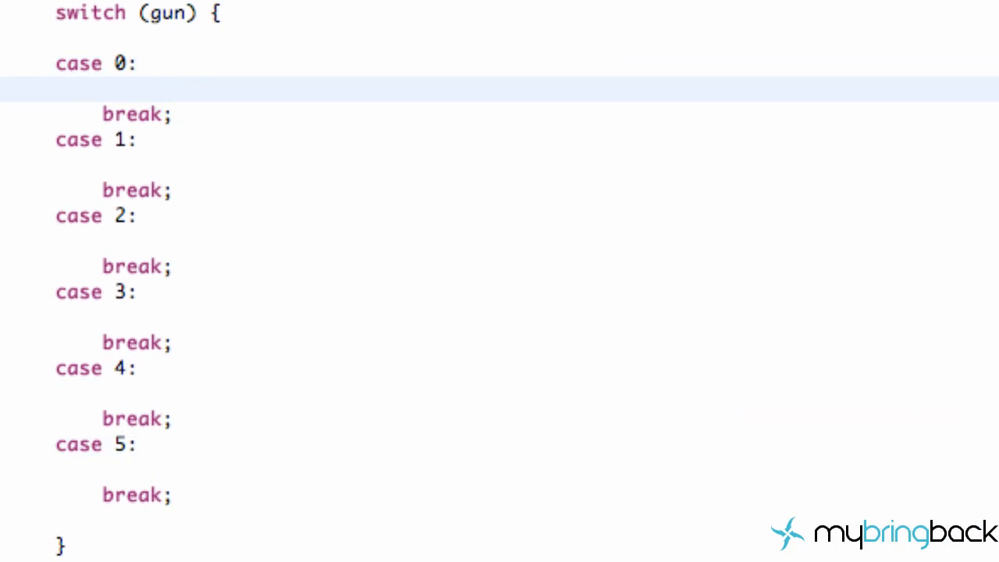
Step: Write System.out.print("you're safe"); under case 0
{"action": "type", "text": "System"}
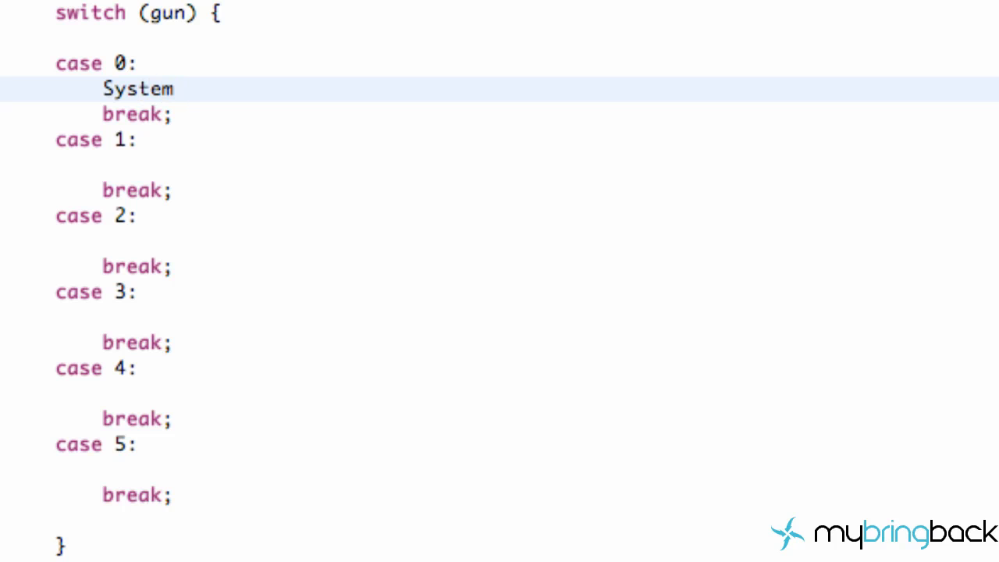
{"action": "type", "text": ".out.print(b"}
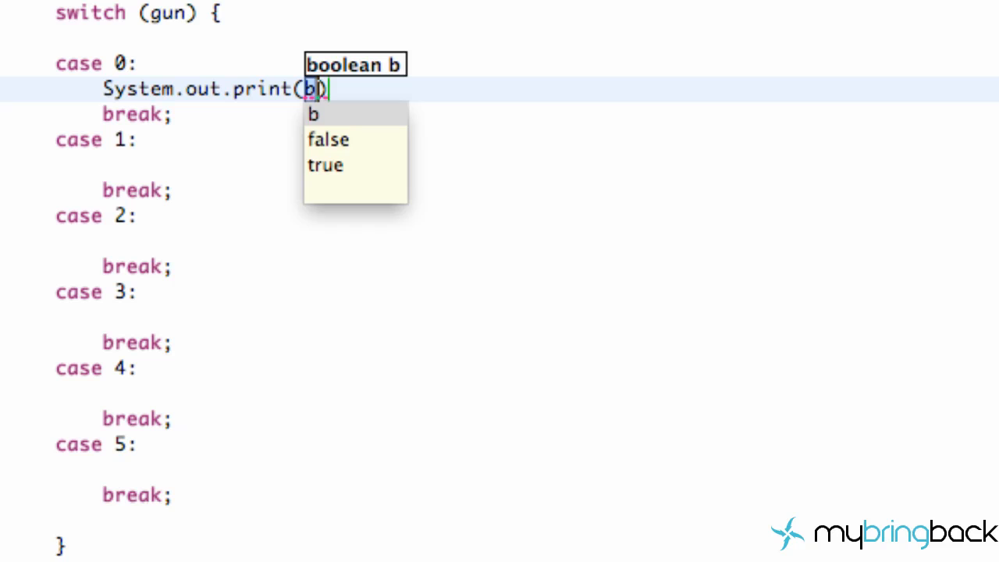
{"action": "type", "text": "\""}
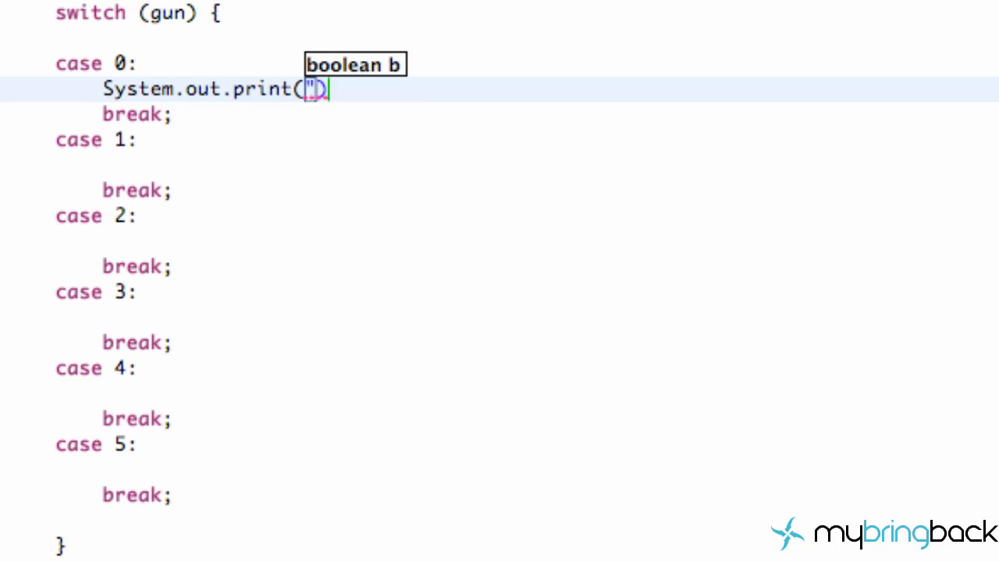
{"action": "type", "text": "you're saf"}
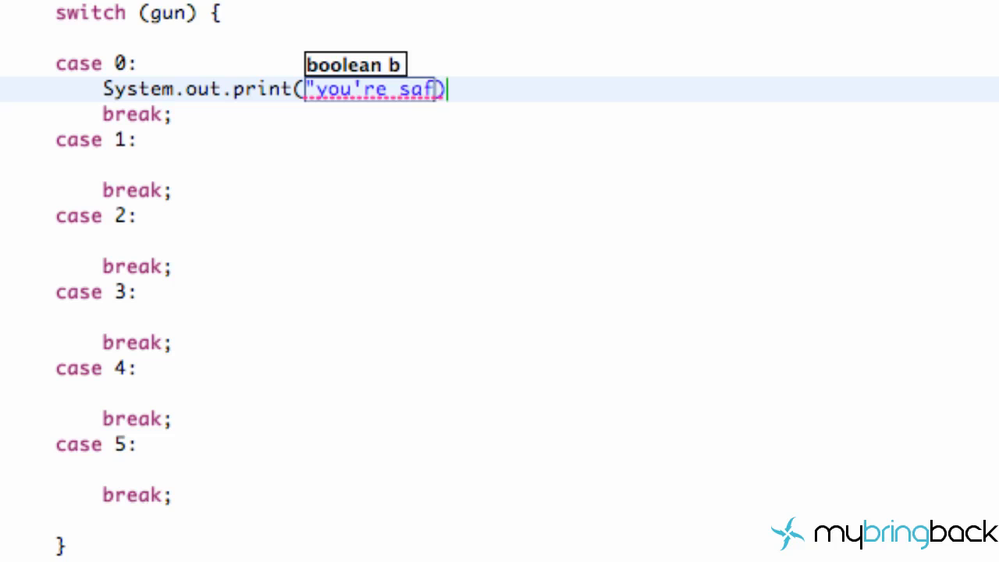
{"action": "type", "text": "e"}
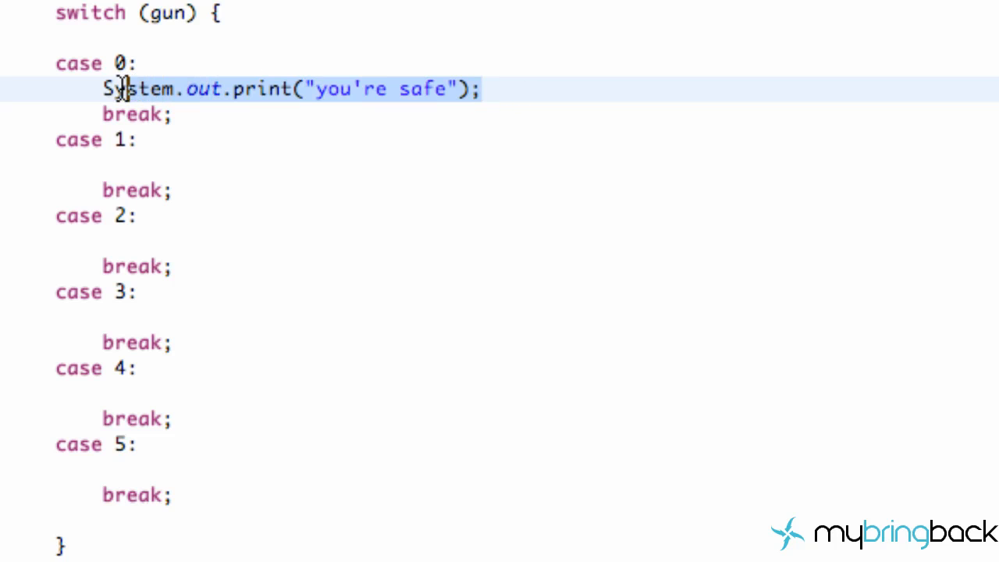
Step: Add the "you're safe" print to the other cases and change case 3's message to "BANG, you're dead"
{"action": "left_click", "coordinate": [164, 165]}
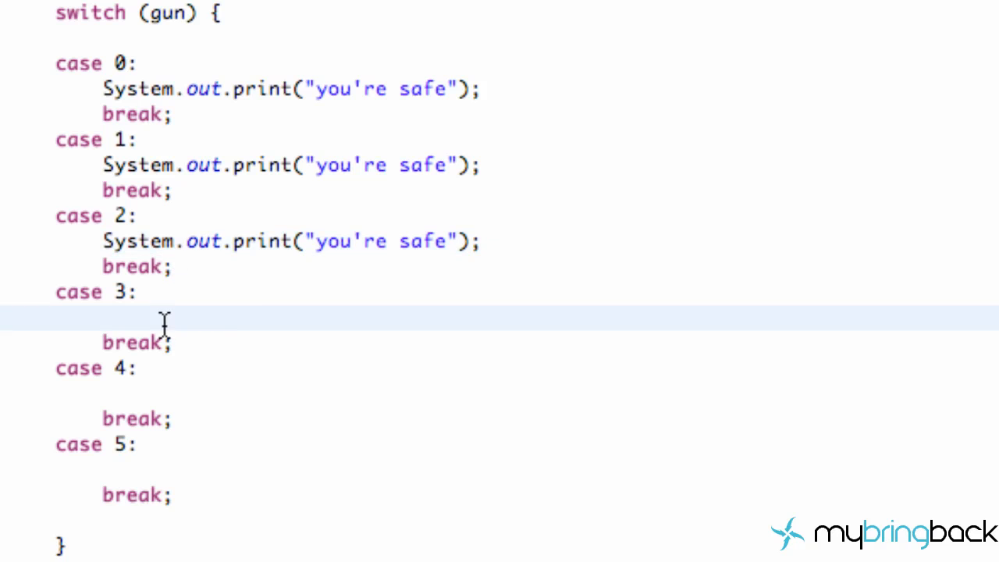
{"action": "type", "text": "System.out.print(\"you're safe\");"}
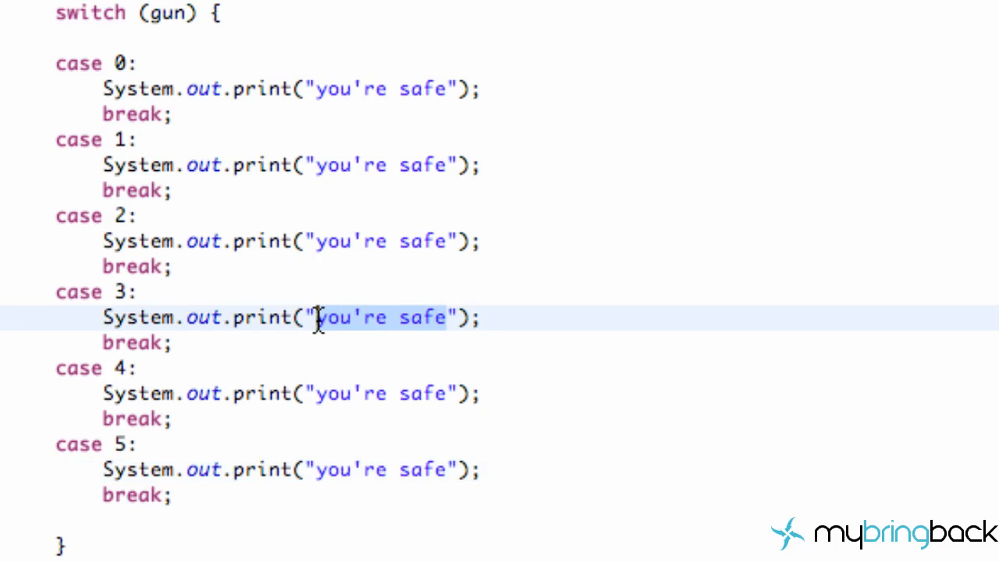
{"action": "type", "text": "BANG, your"}
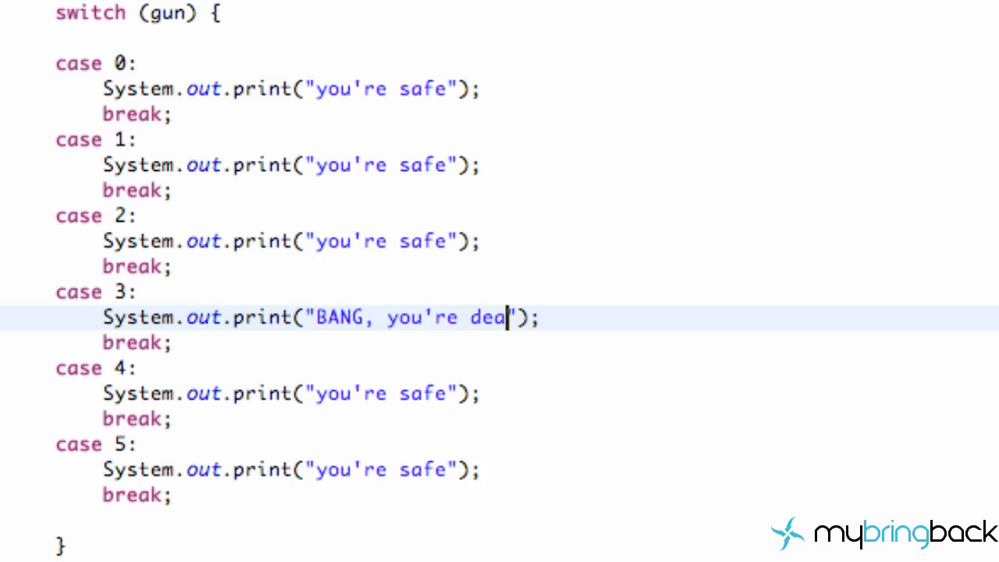
{"action": "type", "text": "d"}
{"action": "left_click", "coordinate": [293, 165]}
{"action": "type", "text": "got l"}
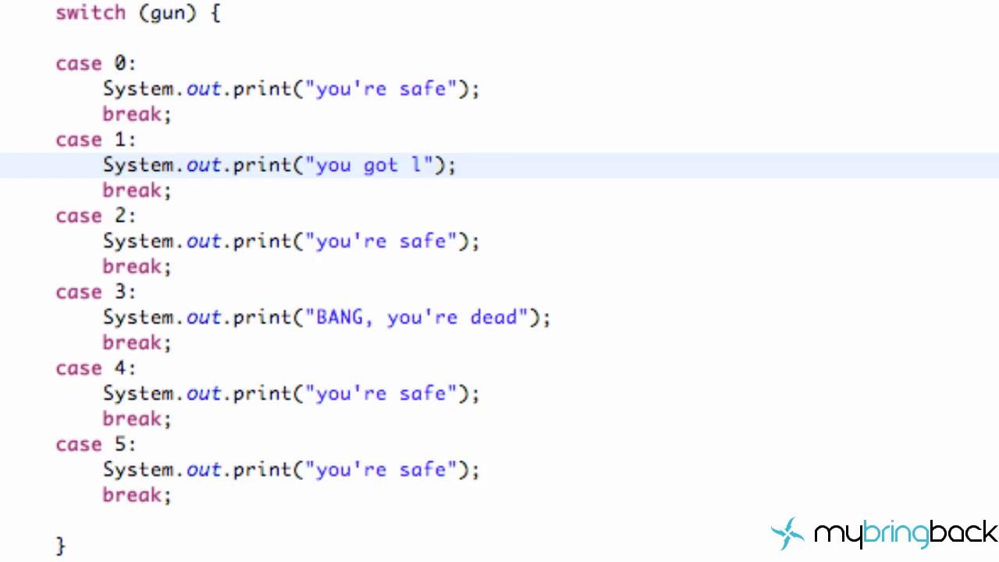
Step: Retype the print messages for cases 1, 2 and 4, including "phew, close one"
{"action": "type", "text": "ucky sucka!"}
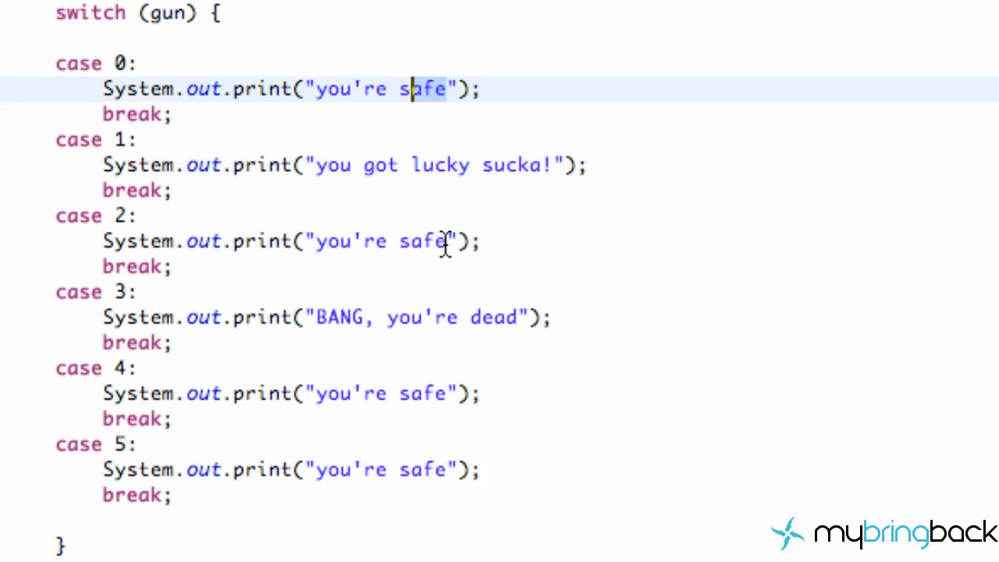
{"action": "type", "text": "phew, close"}
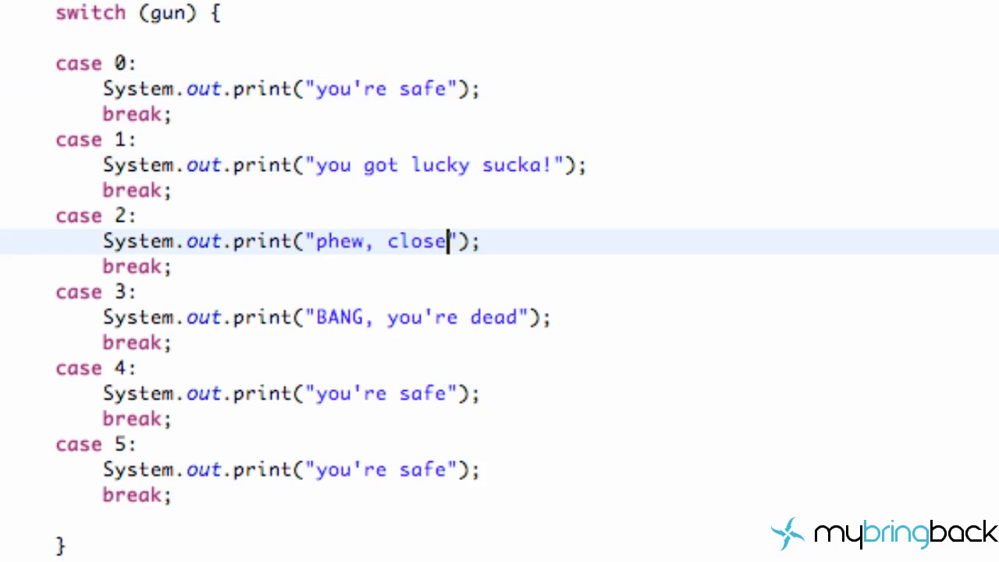
{"action": "type", "text": "one"}
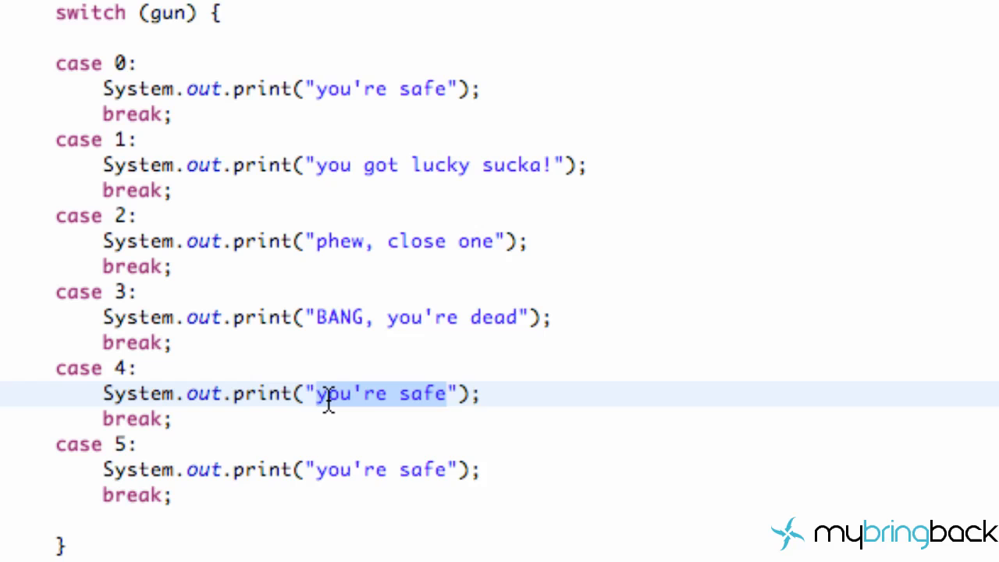
{"action": "type", "text": "case 4"}
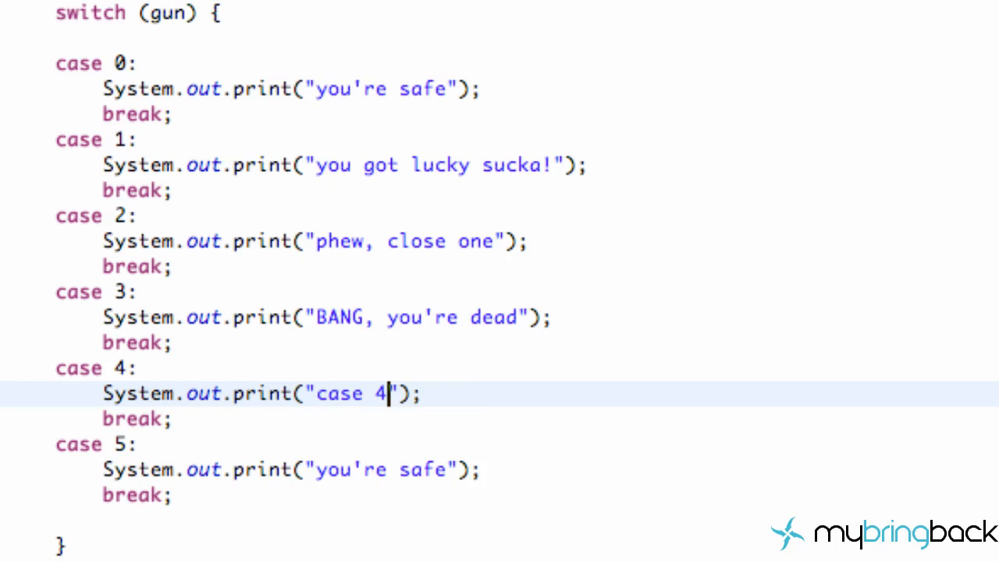
Step: Select case 5's message text and replace it with "mybringback saved your life"
{"action": "double_click", "coordinate": [347, 469]}
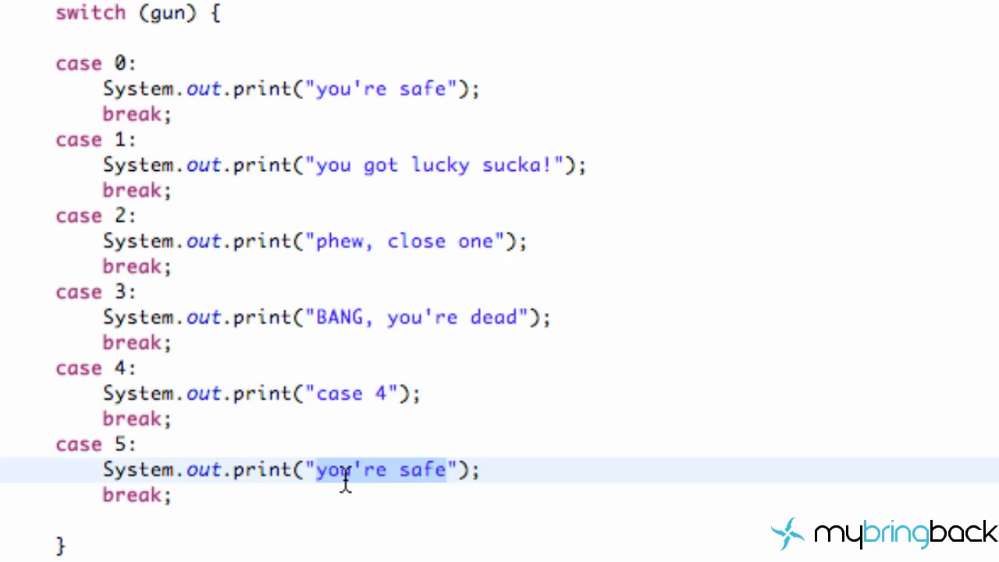
{"action": "type", "text": "m"}
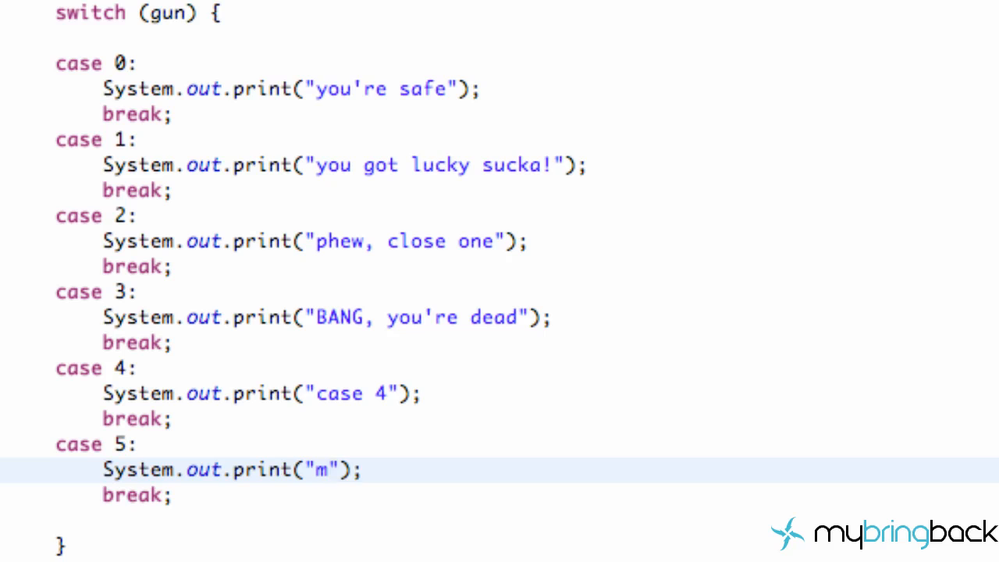
{"action": "type", "text": "ybringb"}
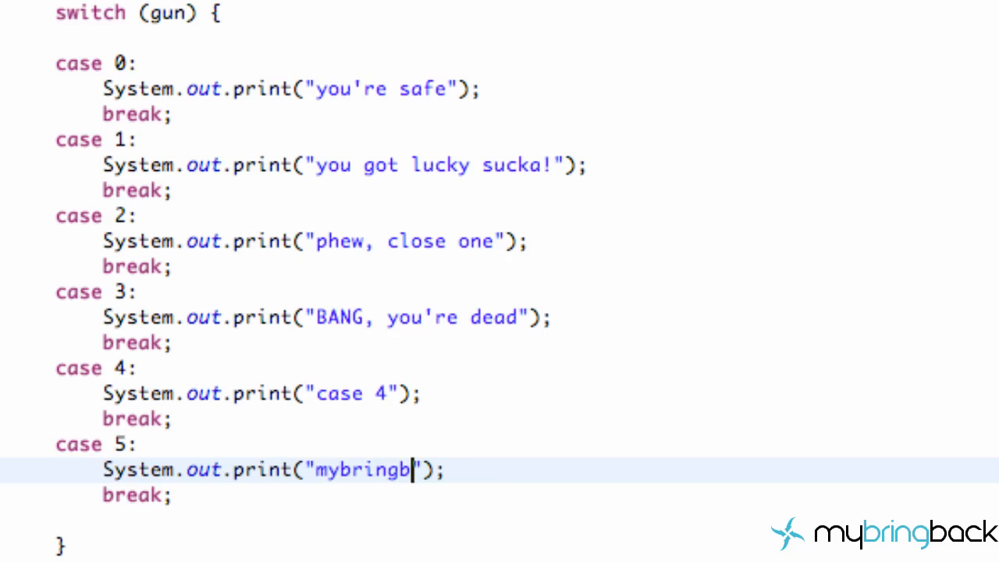
{"action": "type", "text": "ack saved"}
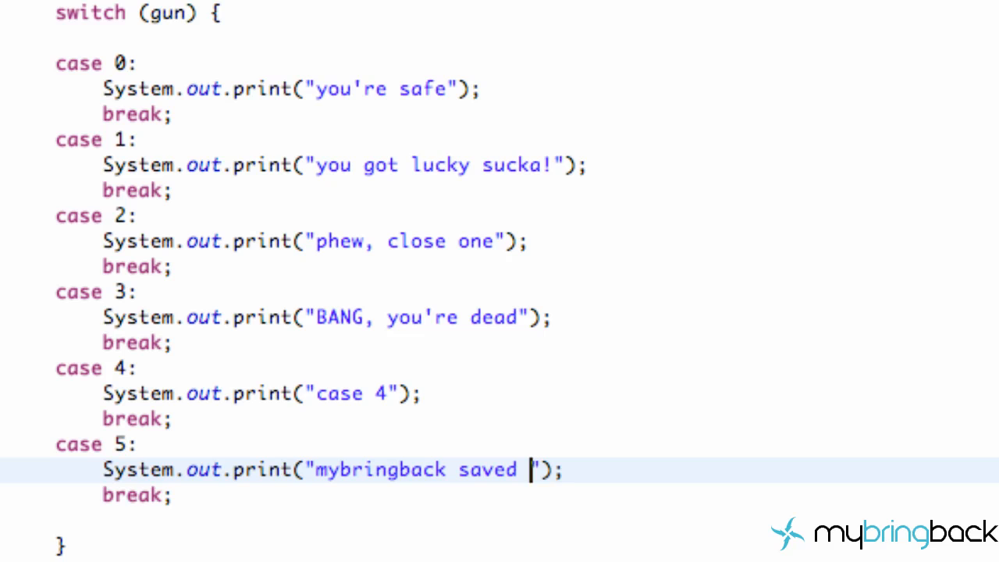
{"action": "type", "text": "your life"}
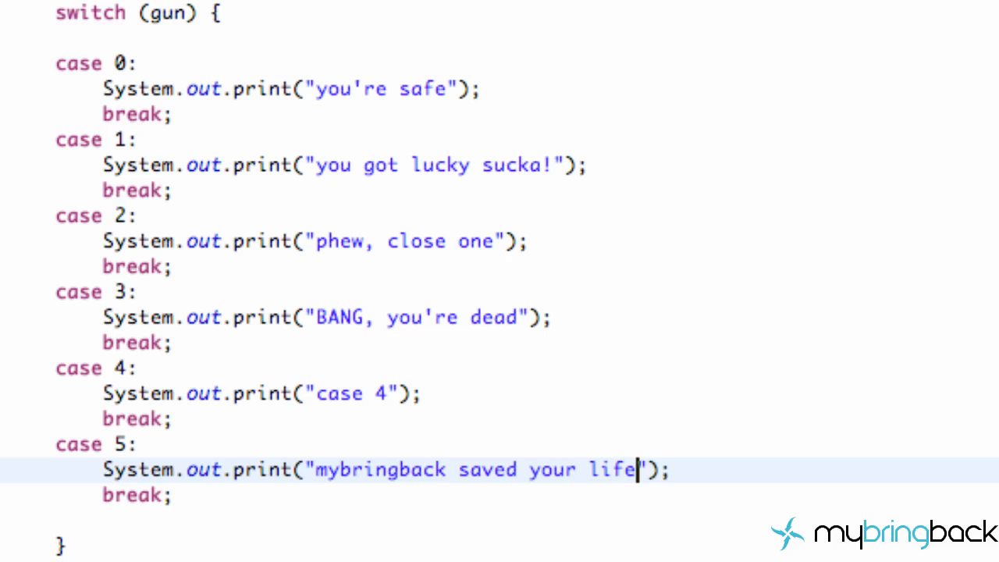
{"action": "mouse_move", "coordinate": [85, 296]}
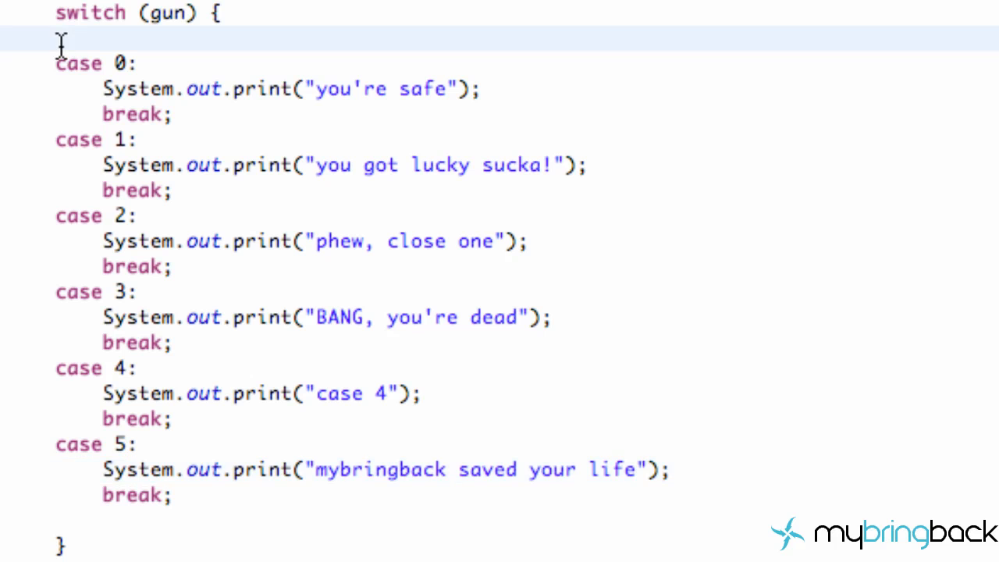
Step: Run StartingPoint, check the console output, and restore the full workspace layout
{"action": "key", "text": "Backspace"}
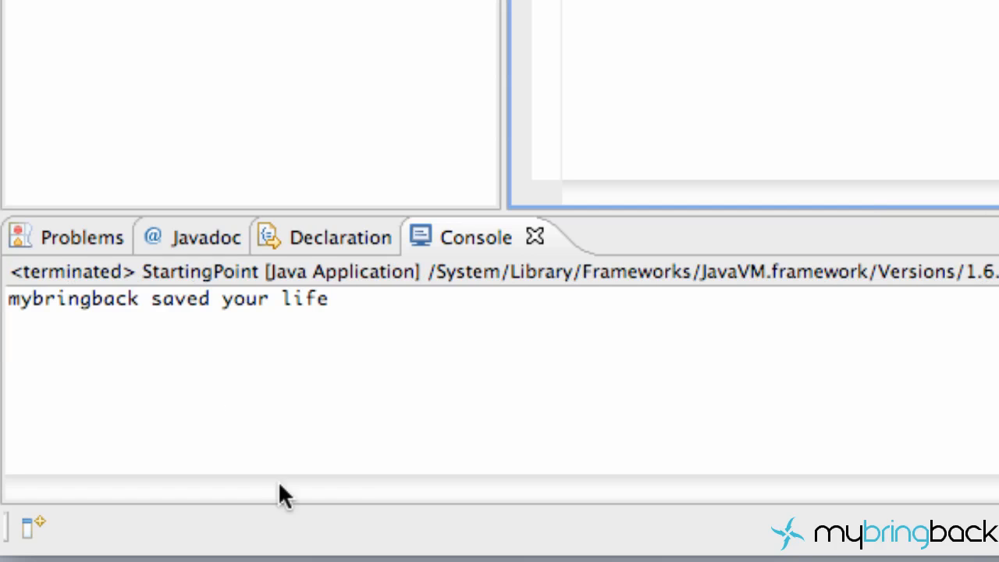
{"action": "double_click", "coordinate": [113, 298]}
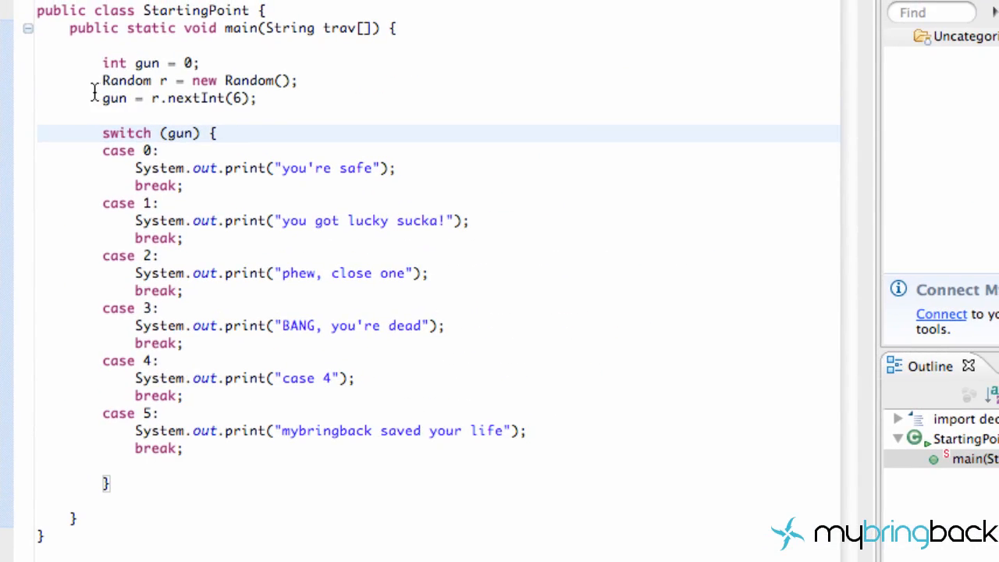
{"action": "mouse_move", "coordinate": [189, 99]}
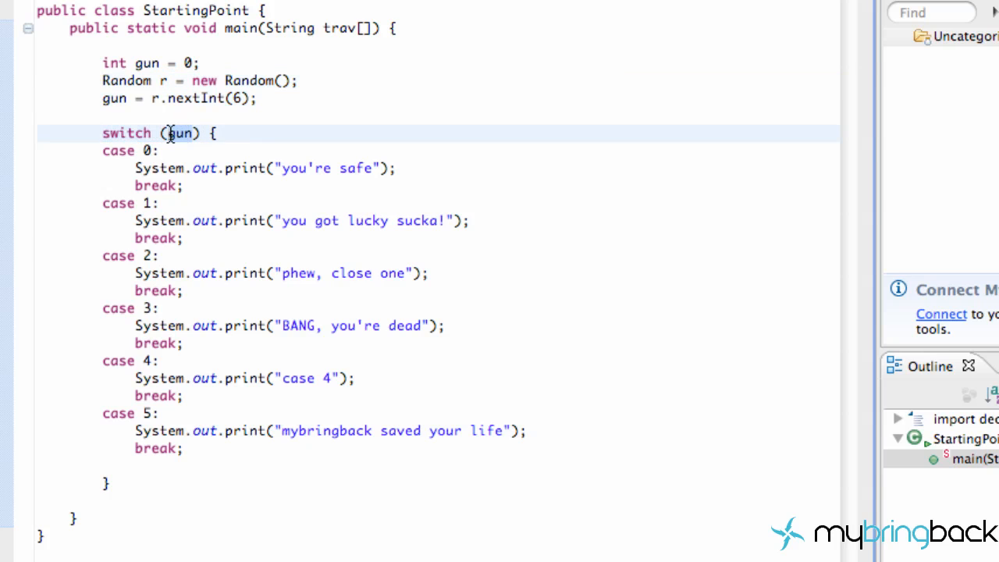
{"action": "mouse_move", "coordinate": [180, 132]}
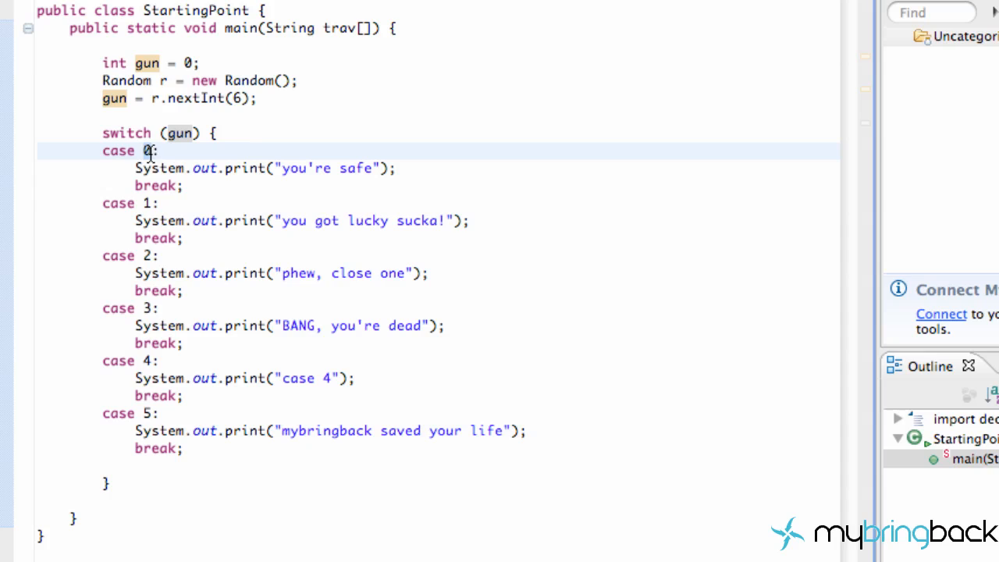
{"action": "mouse_move", "coordinate": [175, 132]}
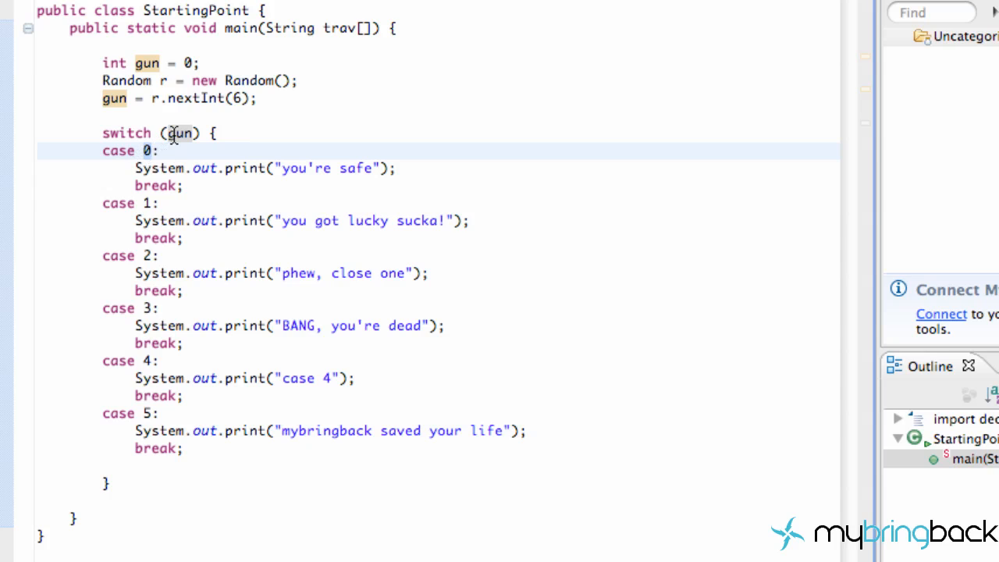
{"action": "left_click", "coordinate": [155, 150]}
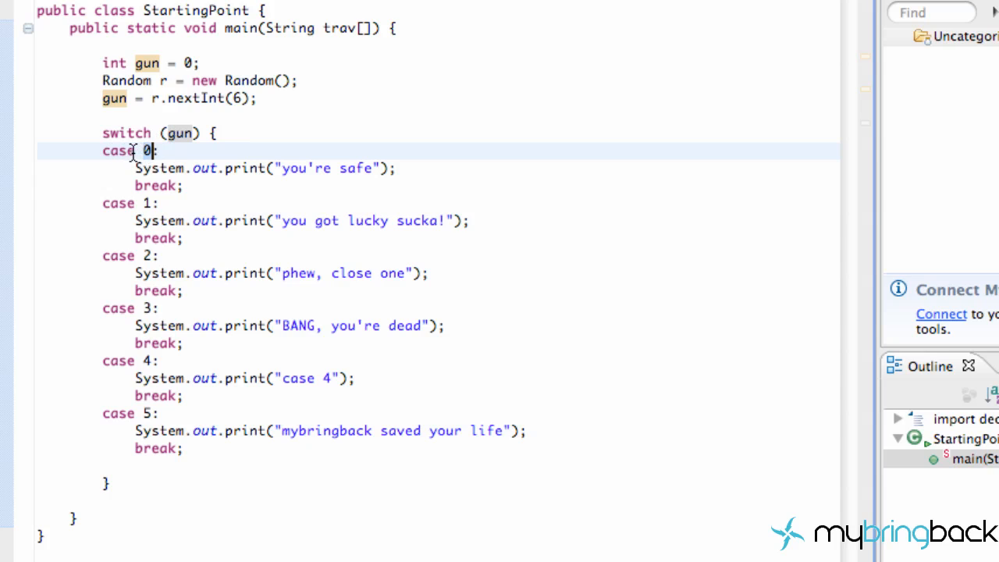
{"action": "left_click", "coordinate": [402, 168]}
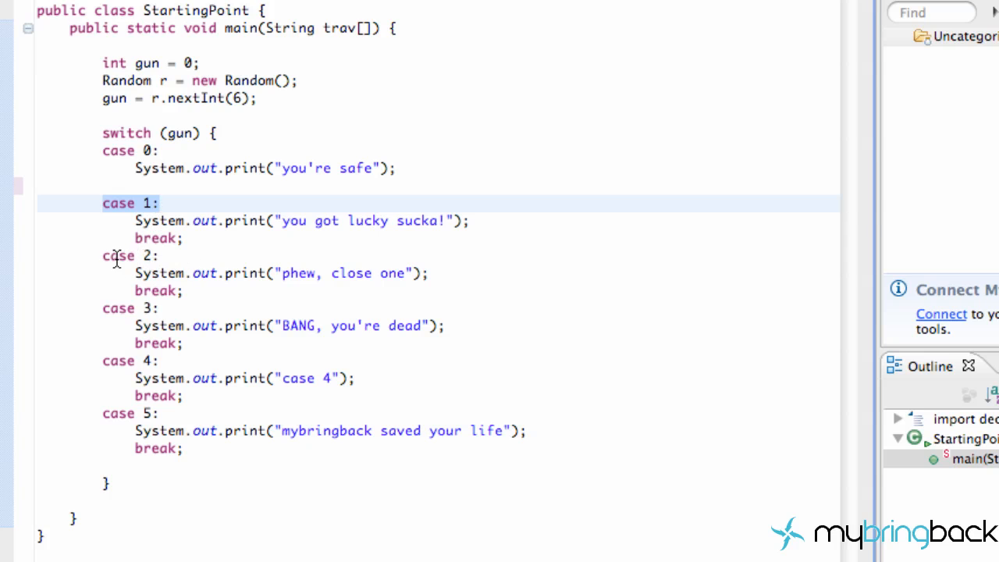
{"action": "mouse_move", "coordinate": [159, 220]}
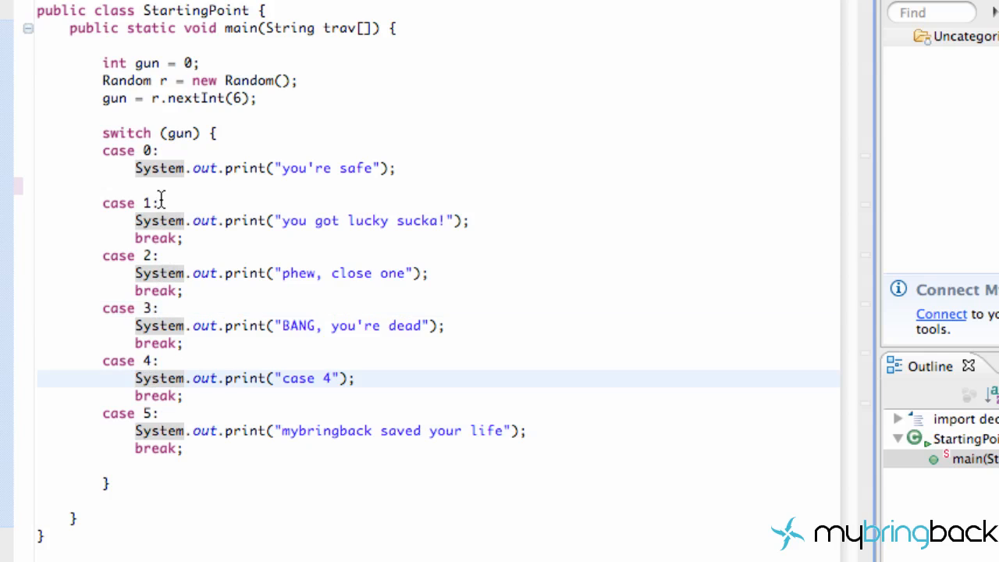
Step: Add break; after case 0's print statement
{"action": "type", "text": "break;"}
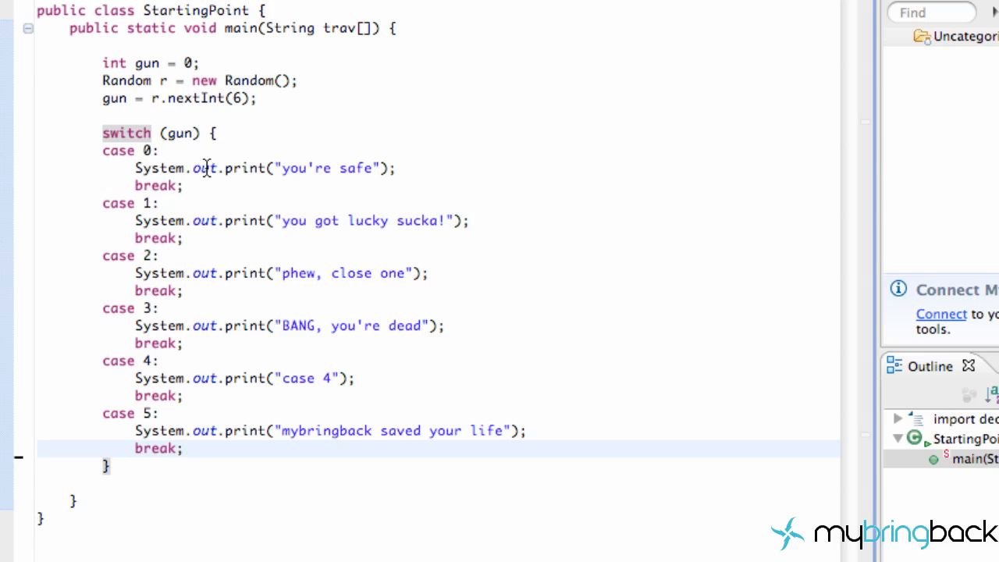
{"action": "mouse_move", "coordinate": [176, 195]}
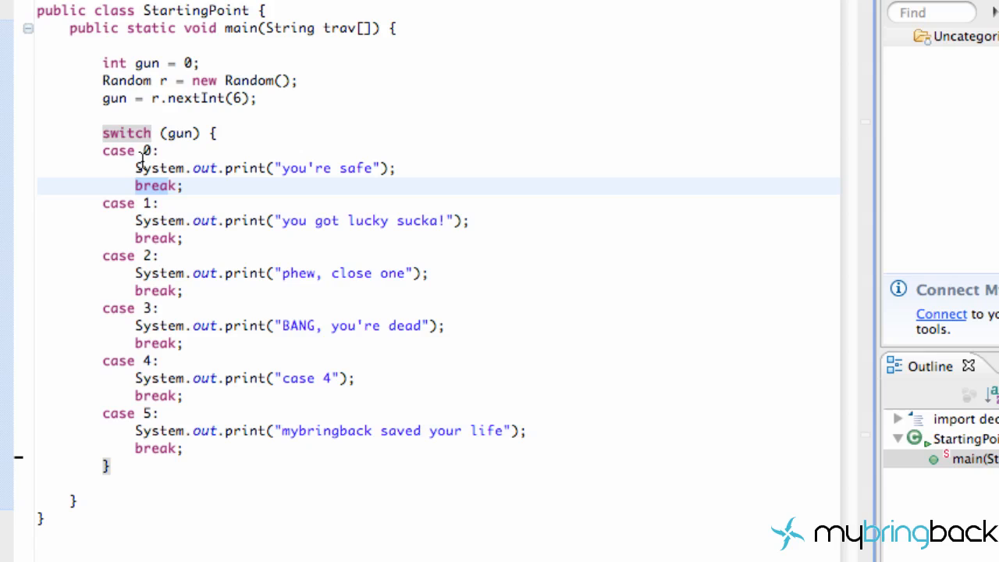
{"action": "left_click", "coordinate": [183, 133]}
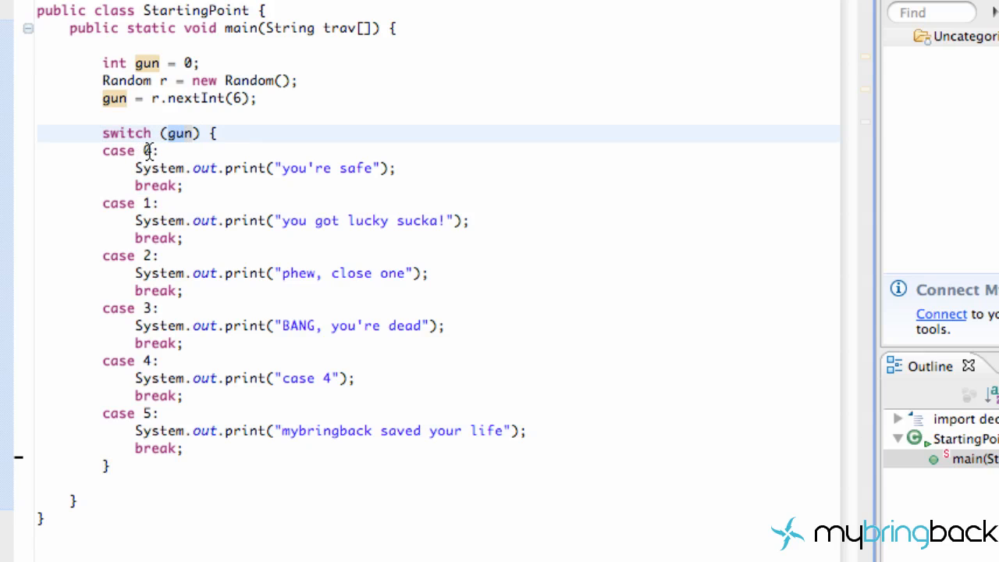
{"action": "left_click", "coordinate": [185, 133]}
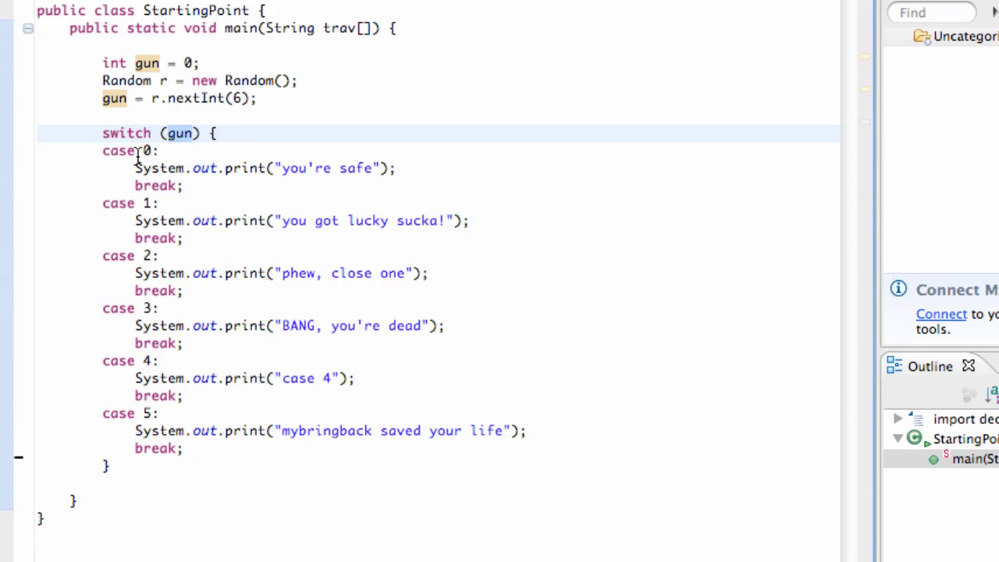
{"action": "mouse_move", "coordinate": [129, 220]}
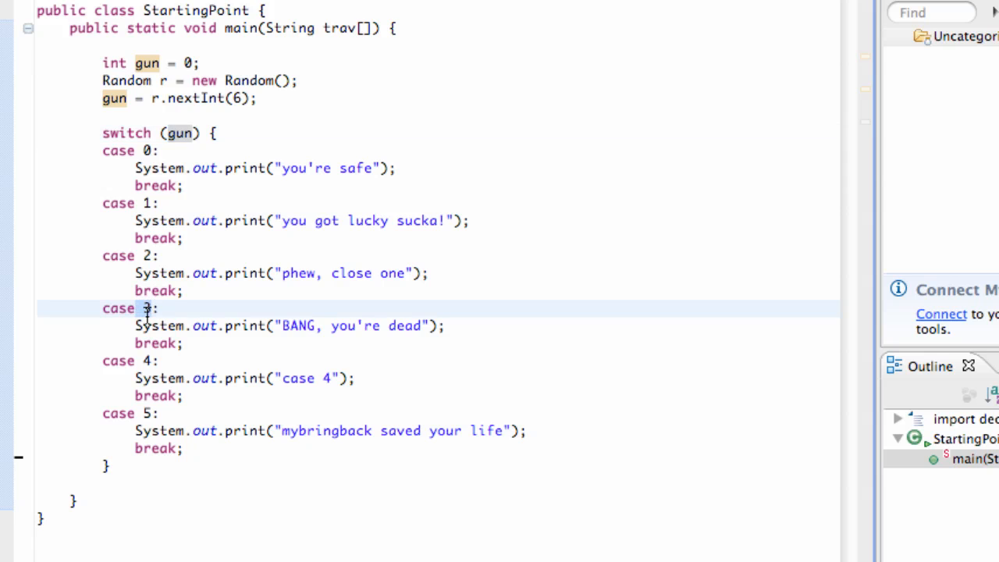
{"action": "left_click", "coordinate": [445, 325]}
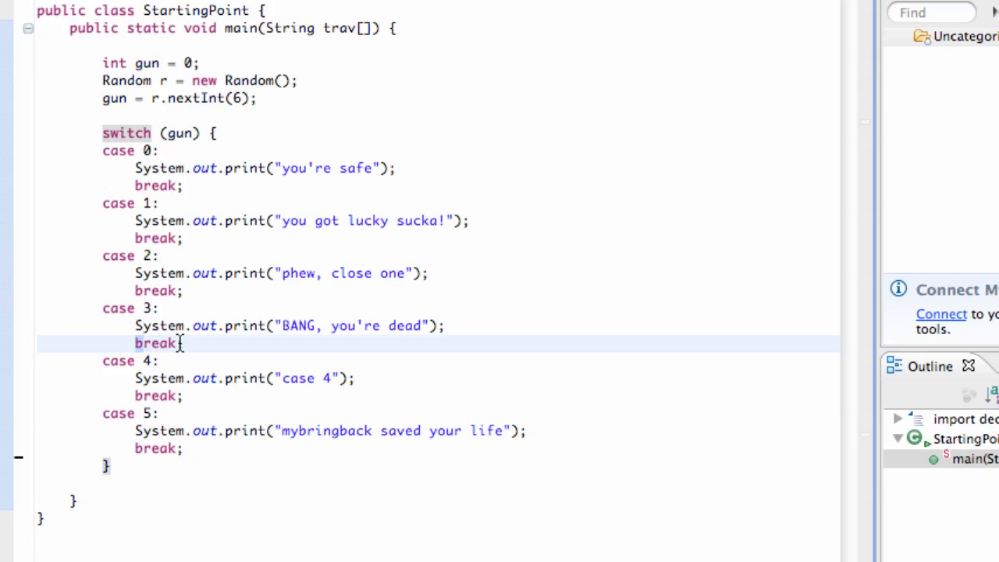
{"action": "left_click", "coordinate": [192, 133]}
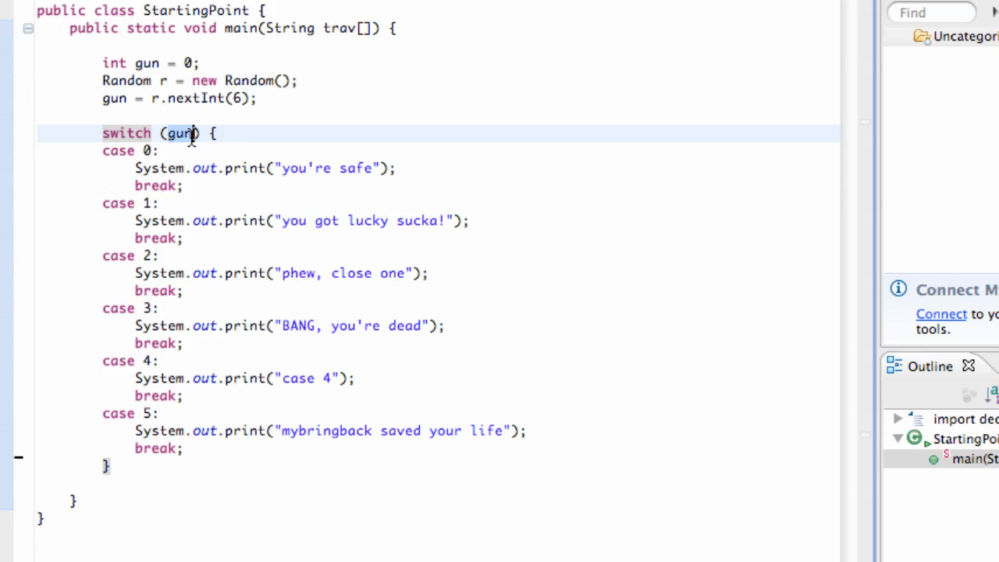
{"action": "left_click", "coordinate": [148, 308]}
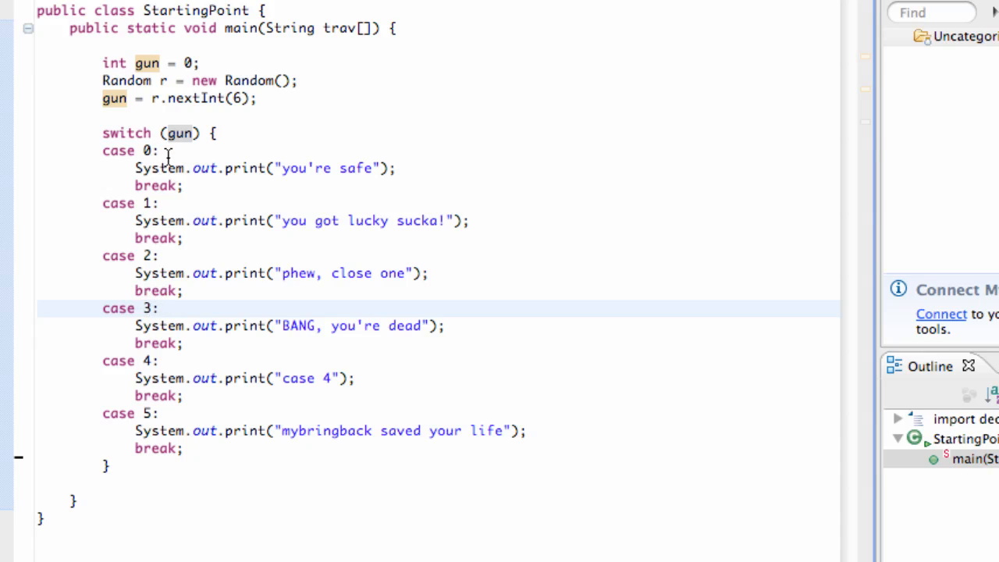
{"action": "mouse_move", "coordinate": [160, 273]}
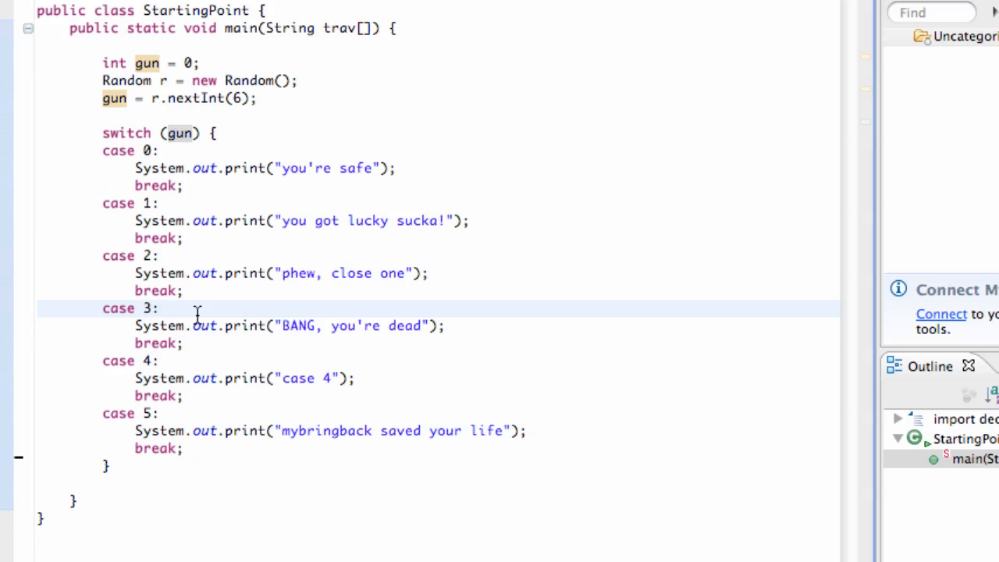
{"action": "left_click", "coordinate": [144, 307]}
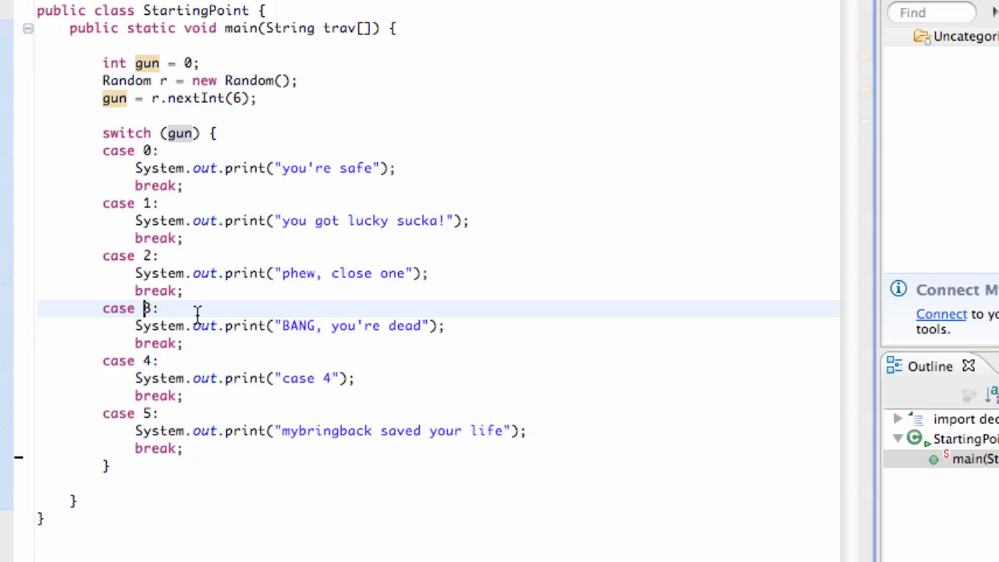